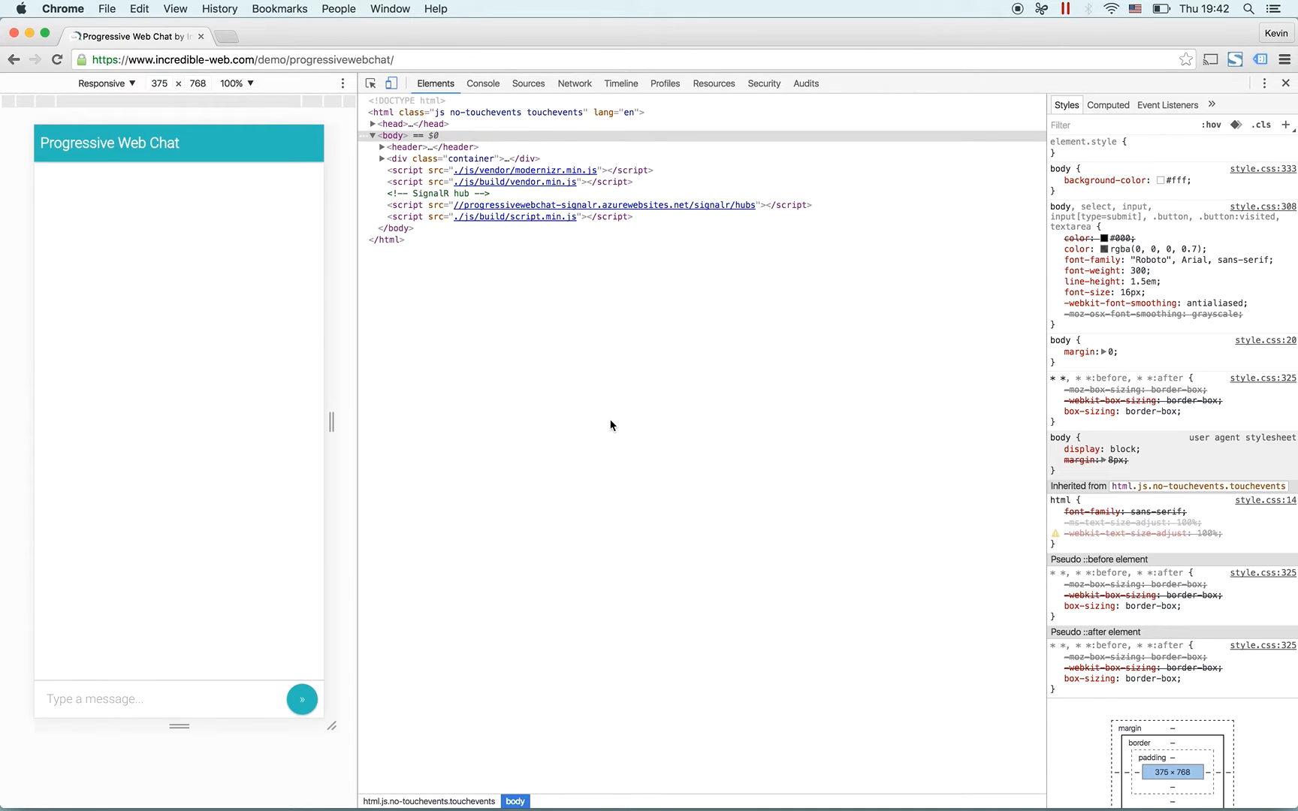
# - Reload the chat page and list its 14 network requests in the Network panel
pyautogui.click(57, 59)
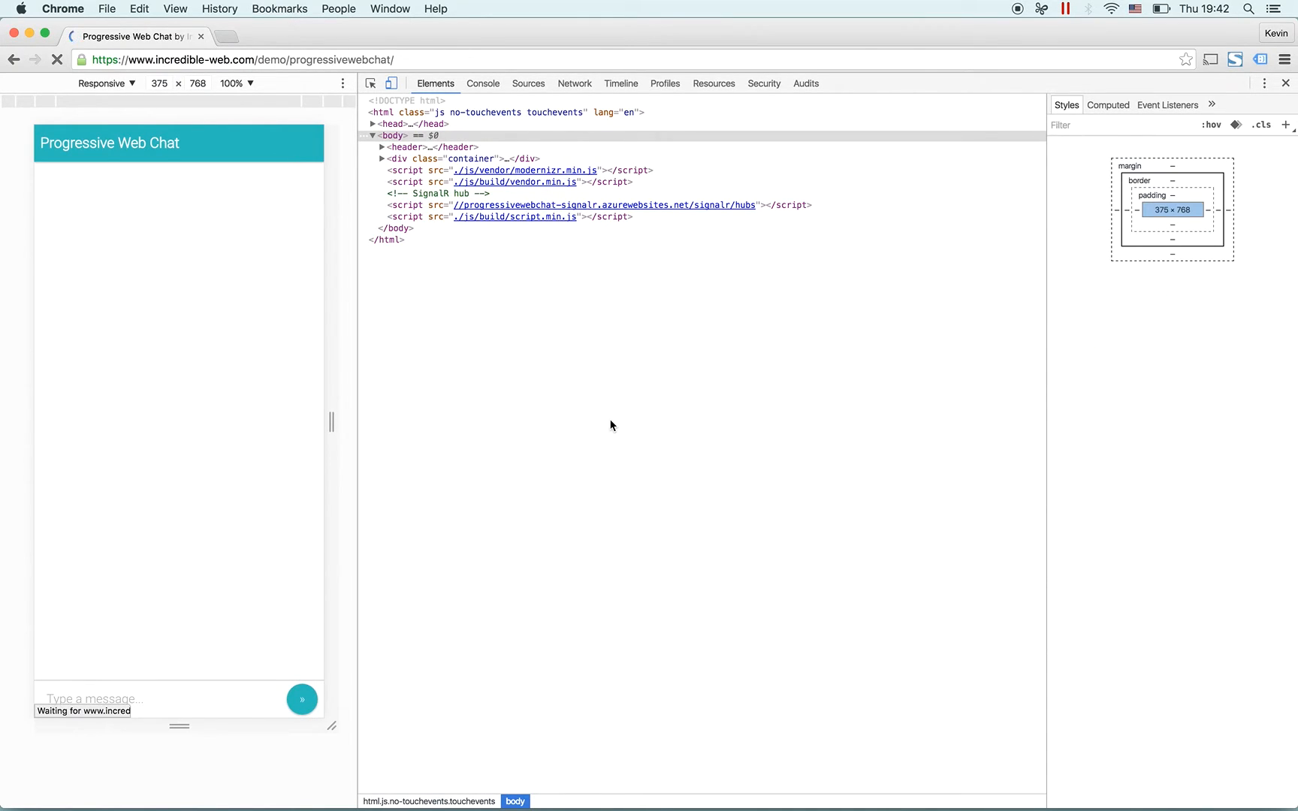
pyautogui.click(574, 83)
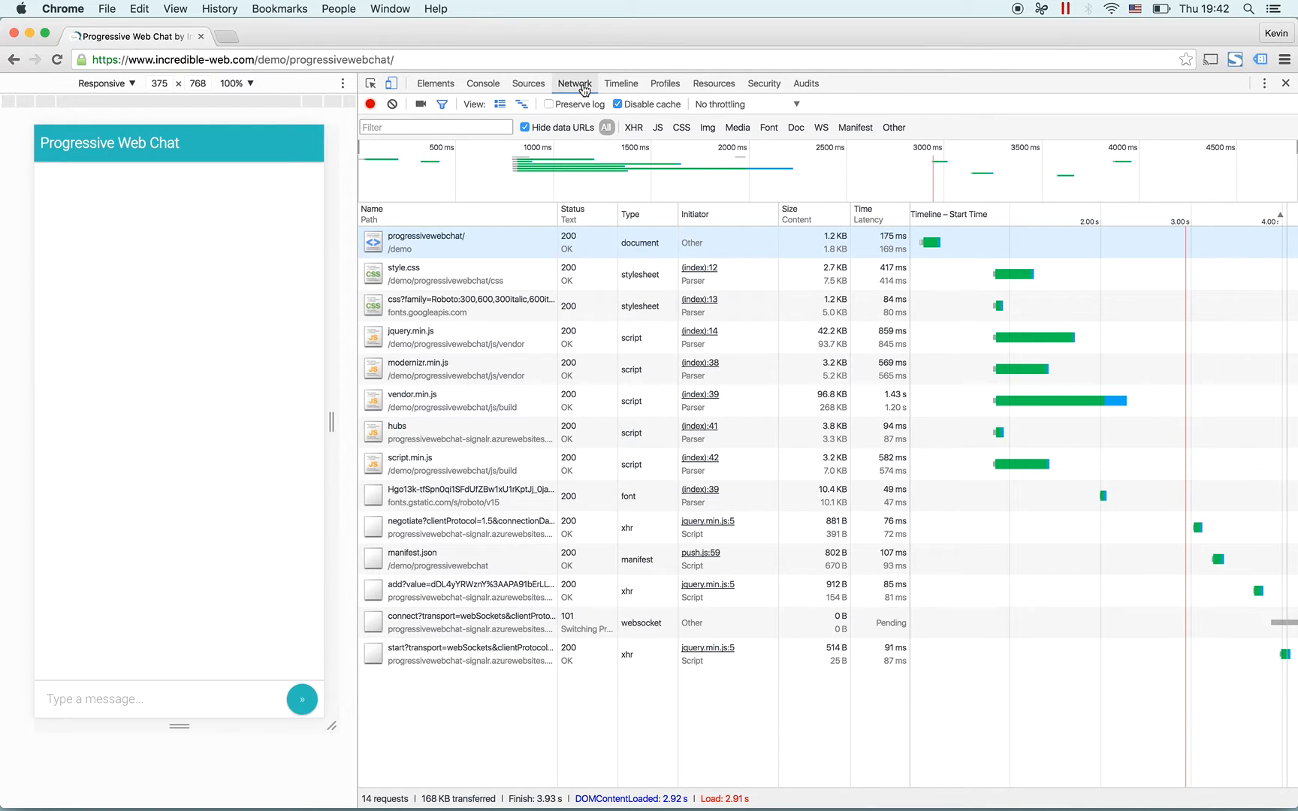
pyautogui.moveTo(177, 711)
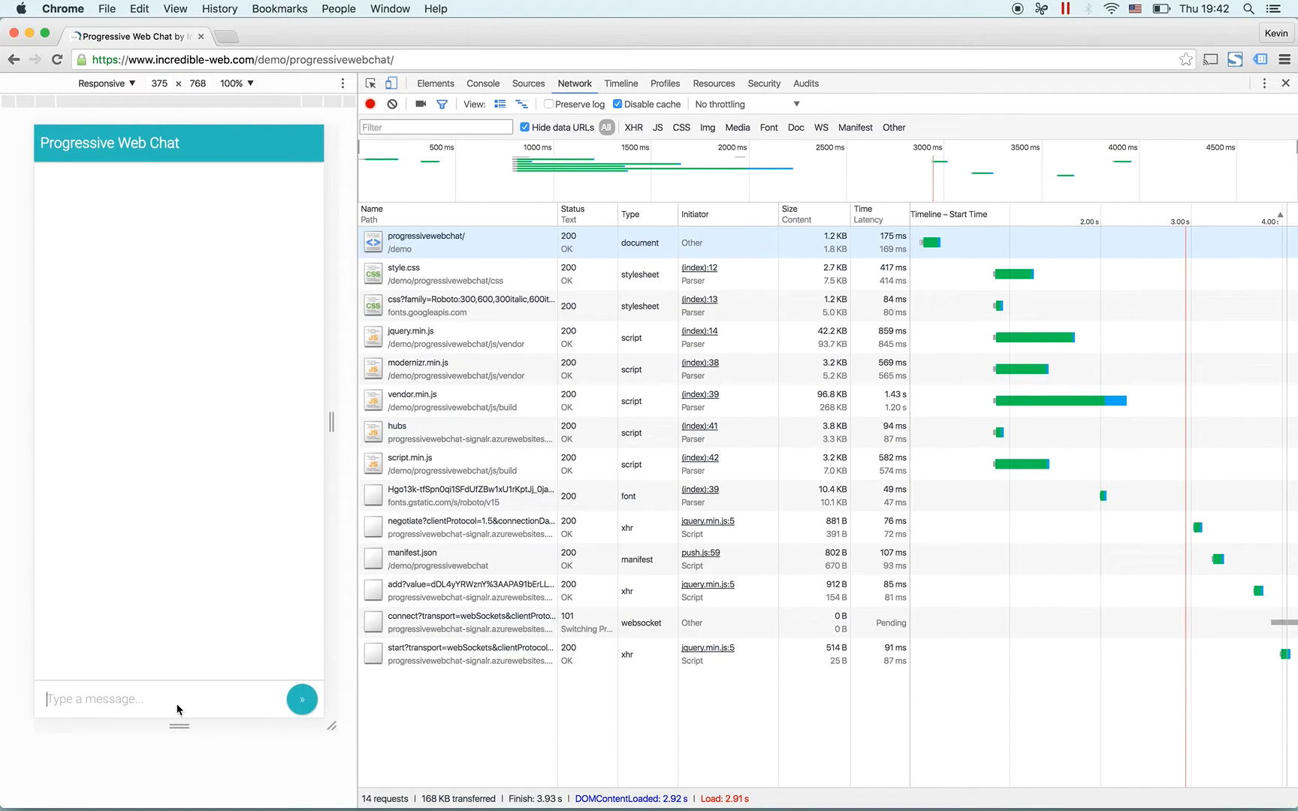
# - Send the chat message 'Hello' from the emulated page
pyautogui.write('Hello')
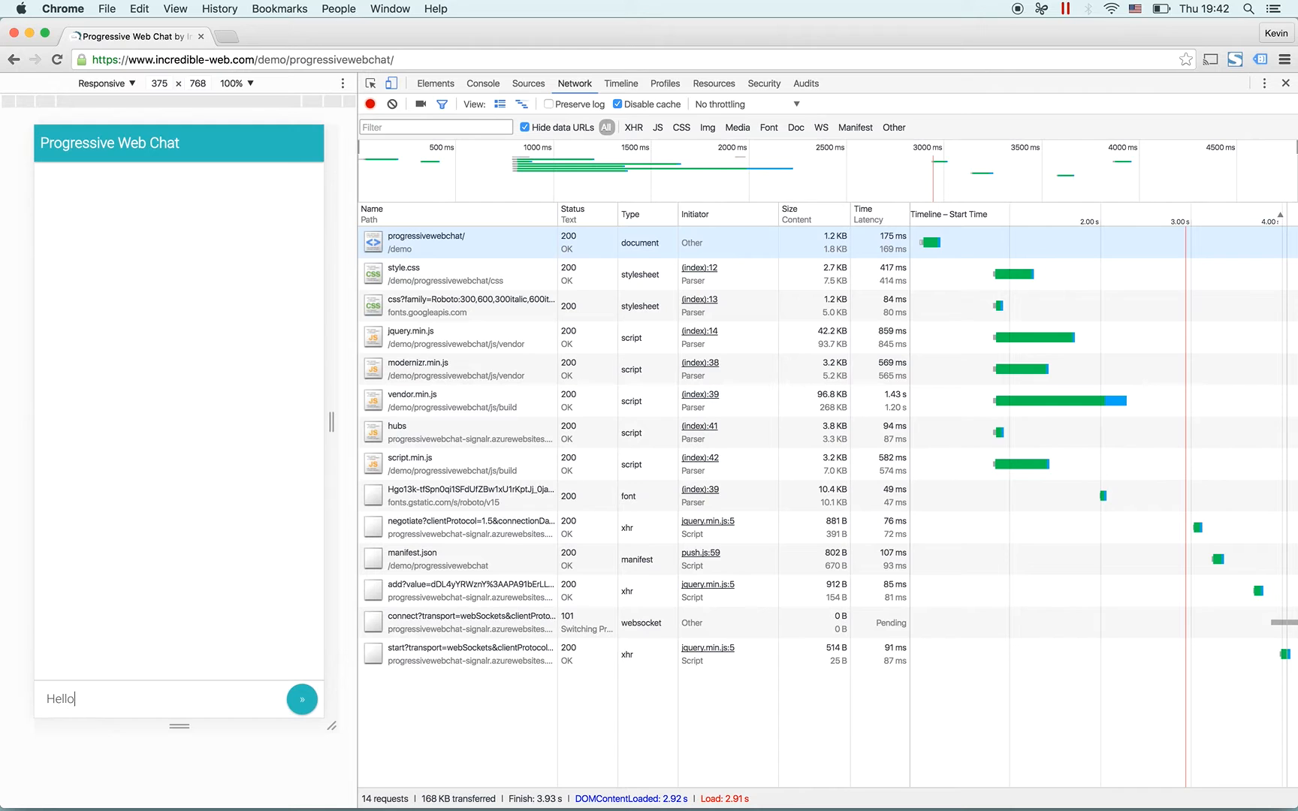
pyautogui.click(301, 699)
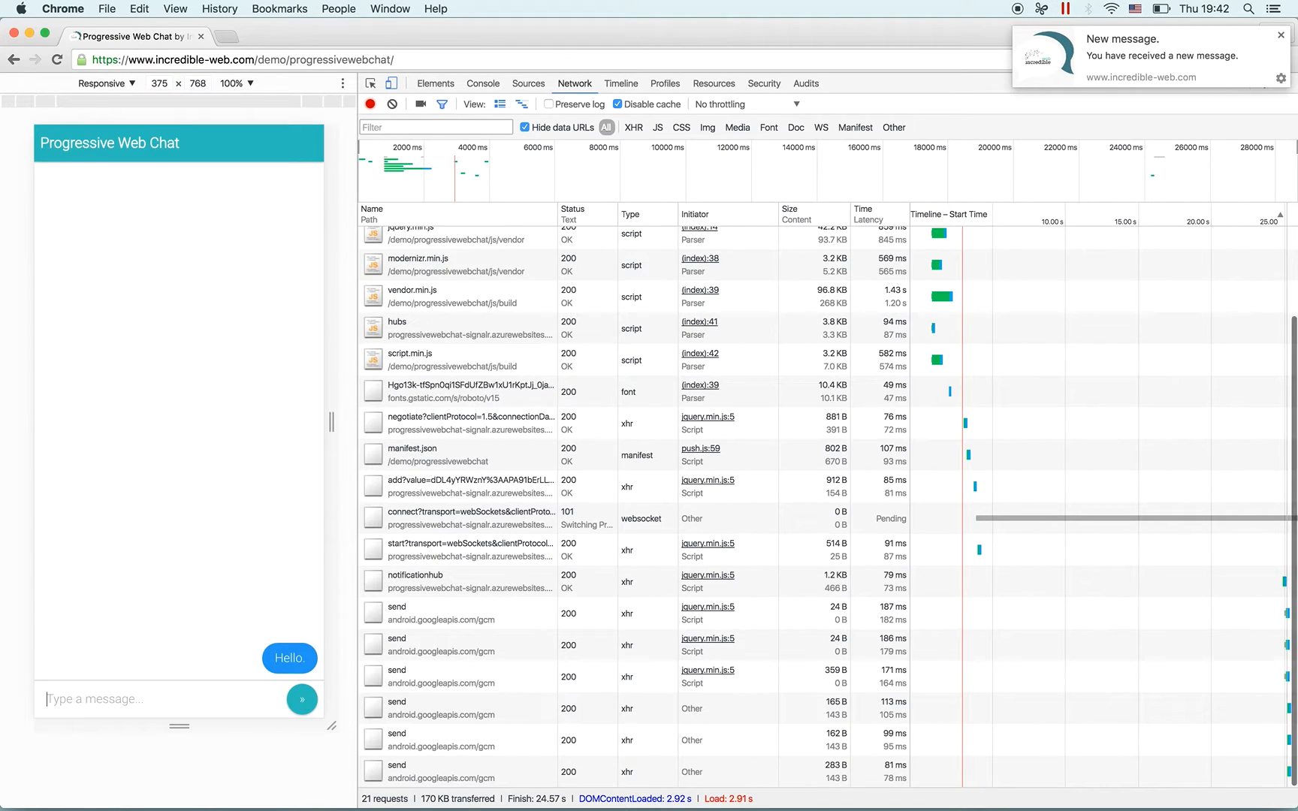
pyautogui.moveTo(1204, 58)
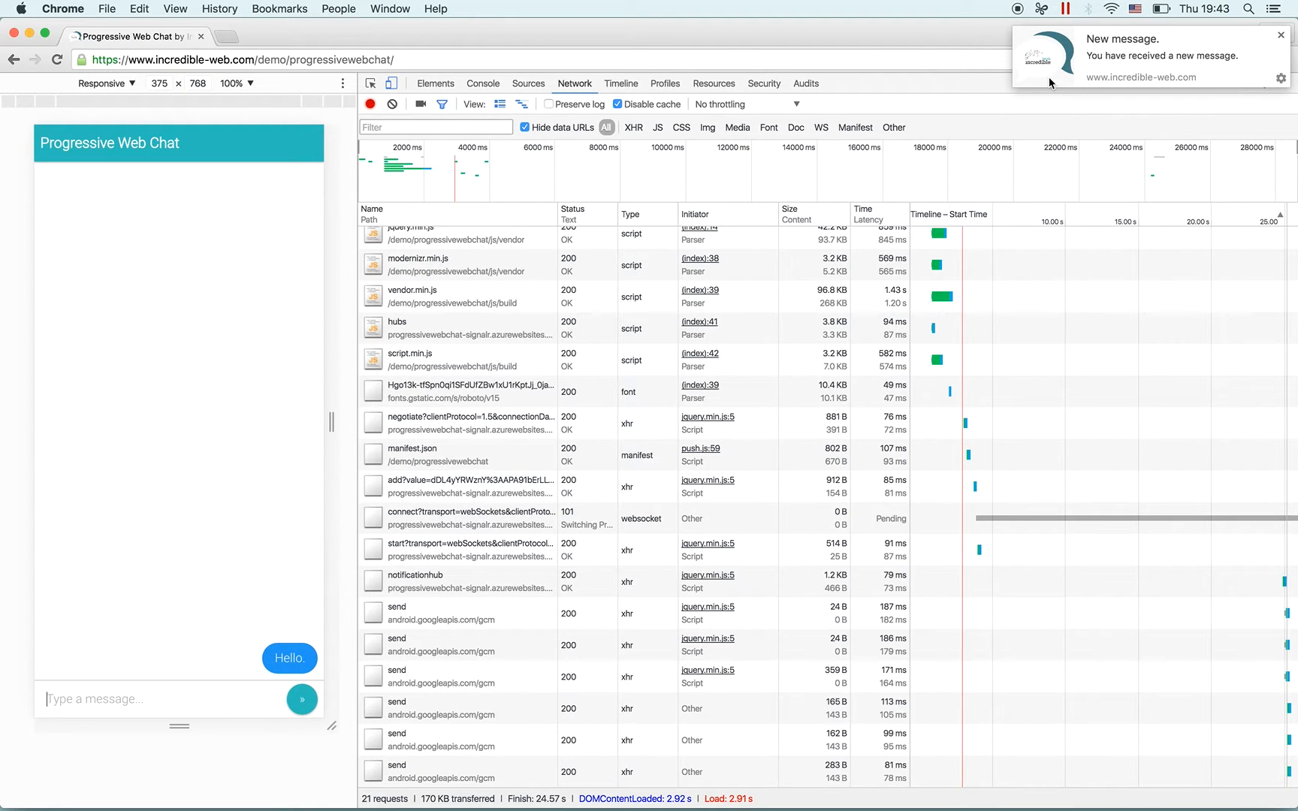
pyautogui.moveTo(405, 34)
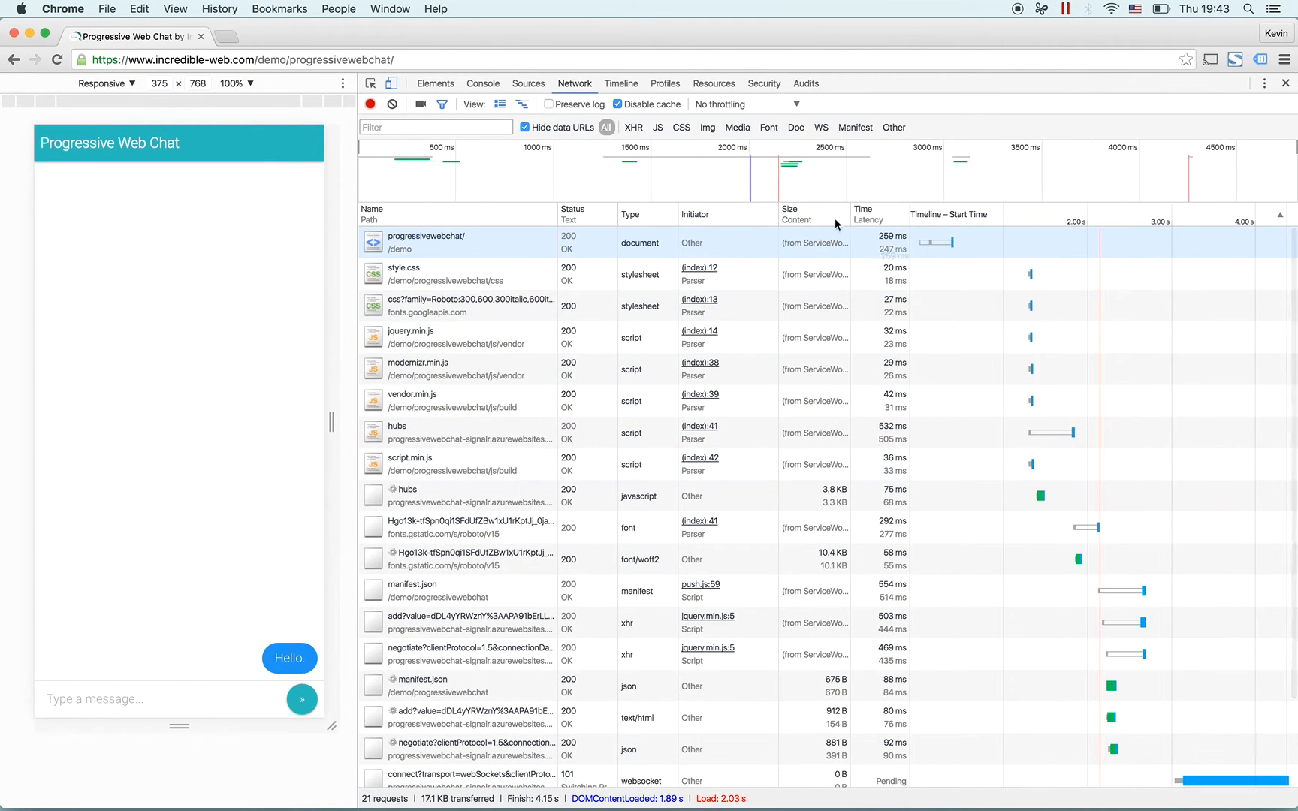
pyautogui.moveTo(813, 244)
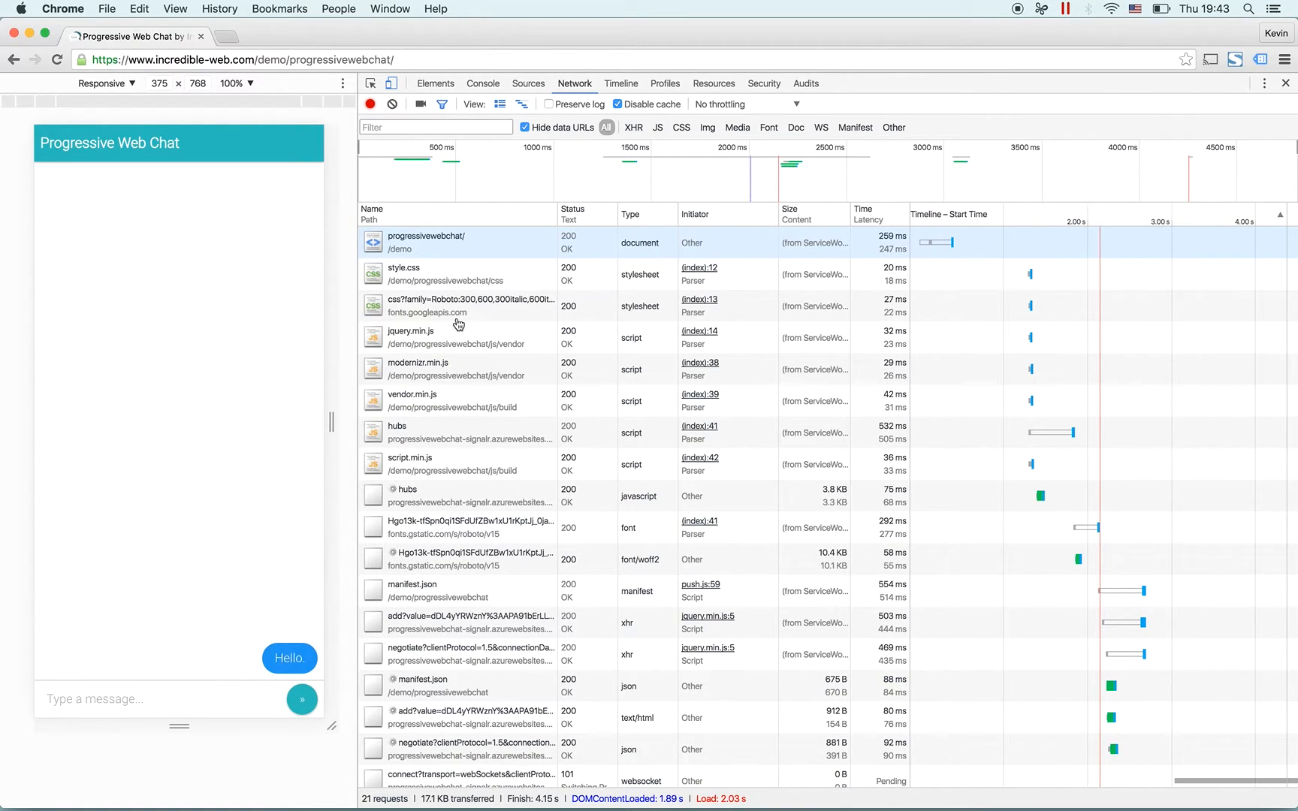
pyautogui.moveTo(713, 83)
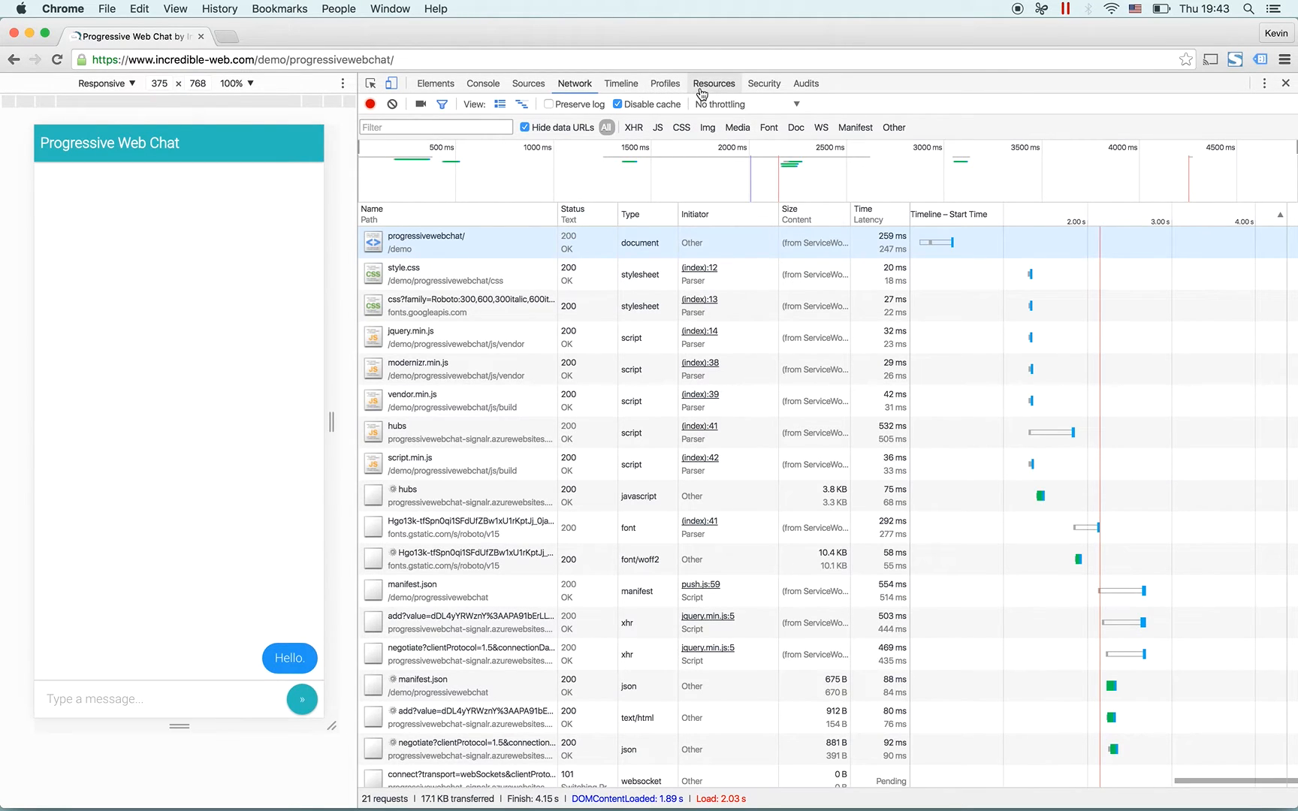
# - Show the Hello entry in IndexedDB Chat > messages with its fields expanded
pyautogui.click(713, 83)
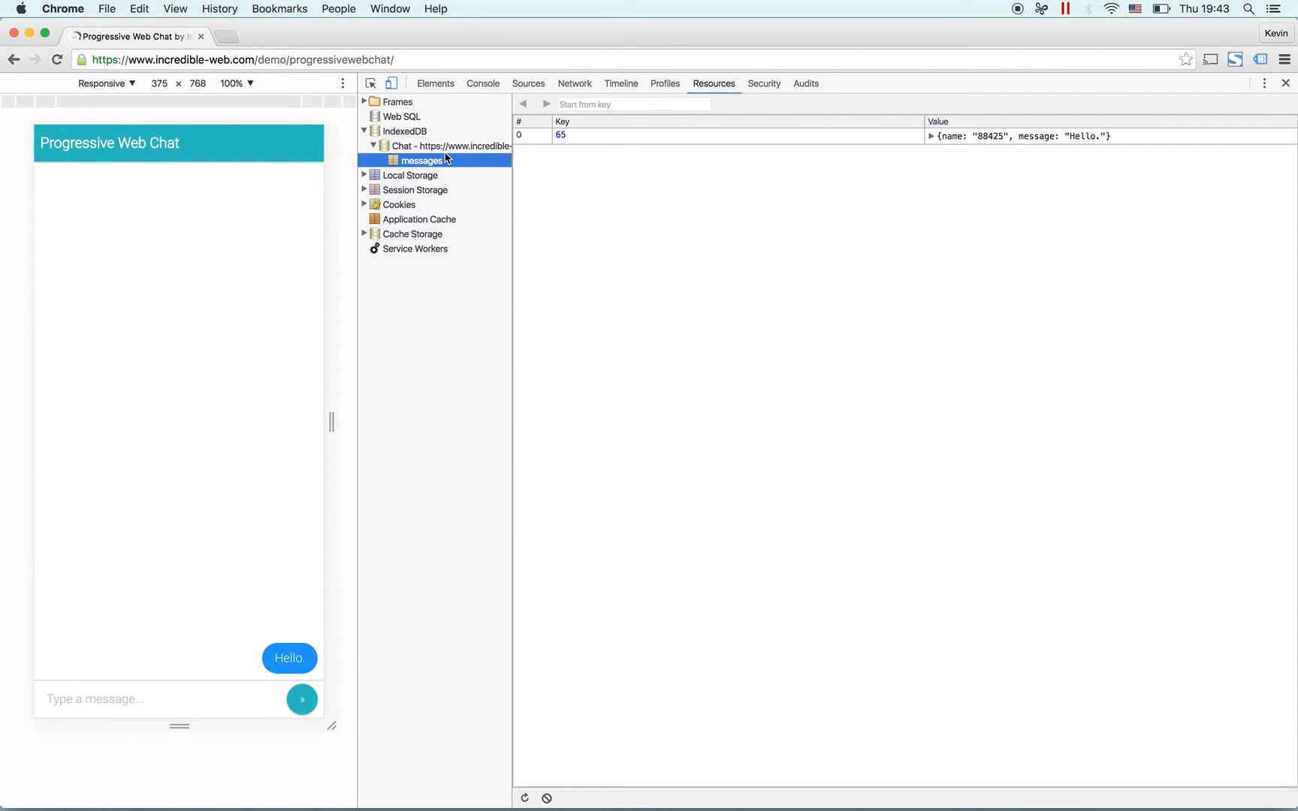
pyautogui.moveTo(947, 148)
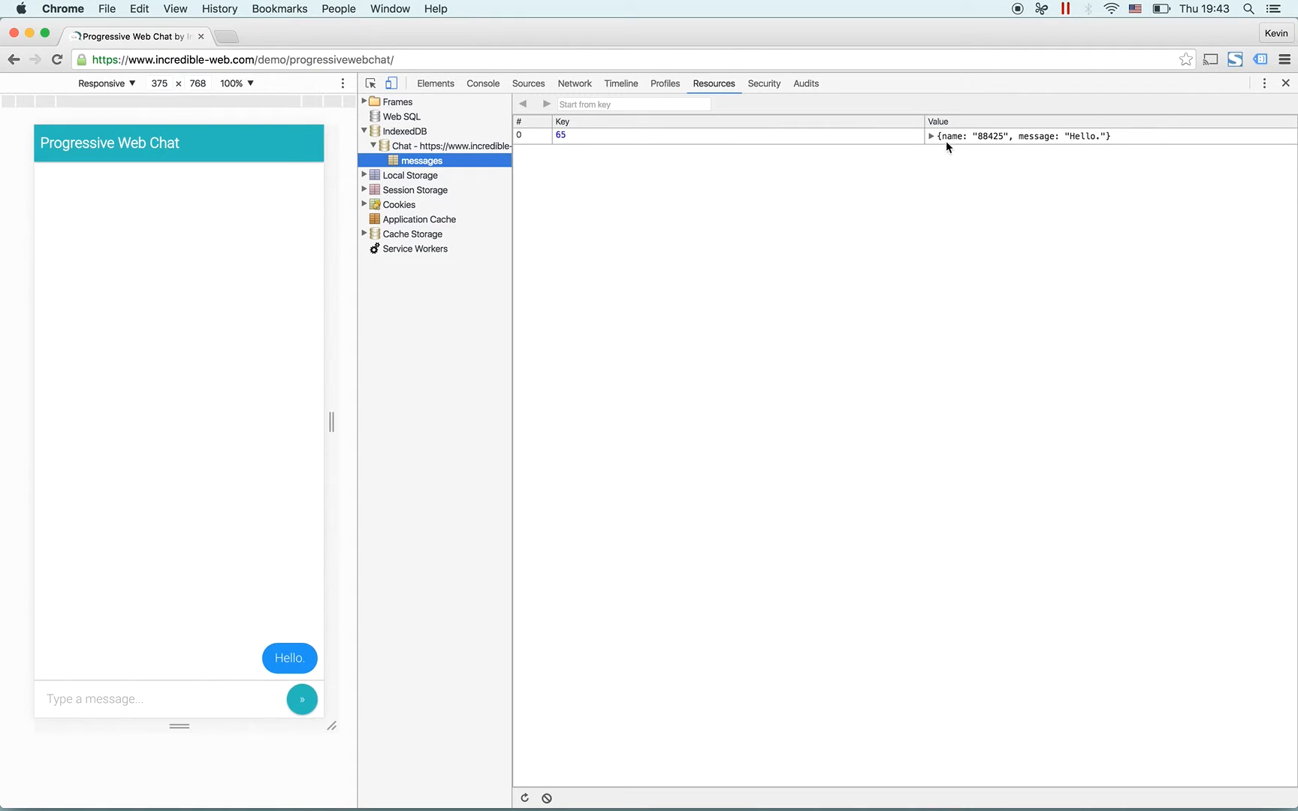
pyautogui.click(930, 136)
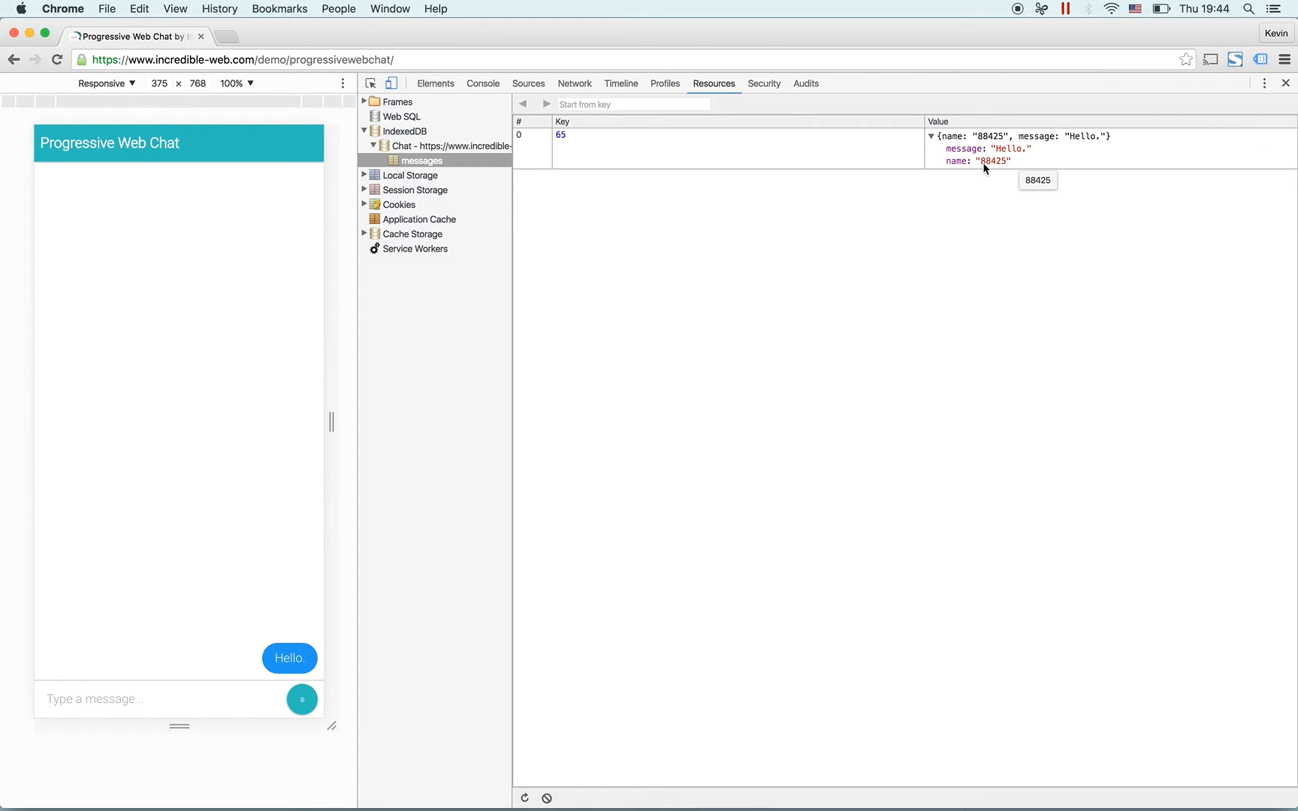
pyautogui.moveTo(959, 161)
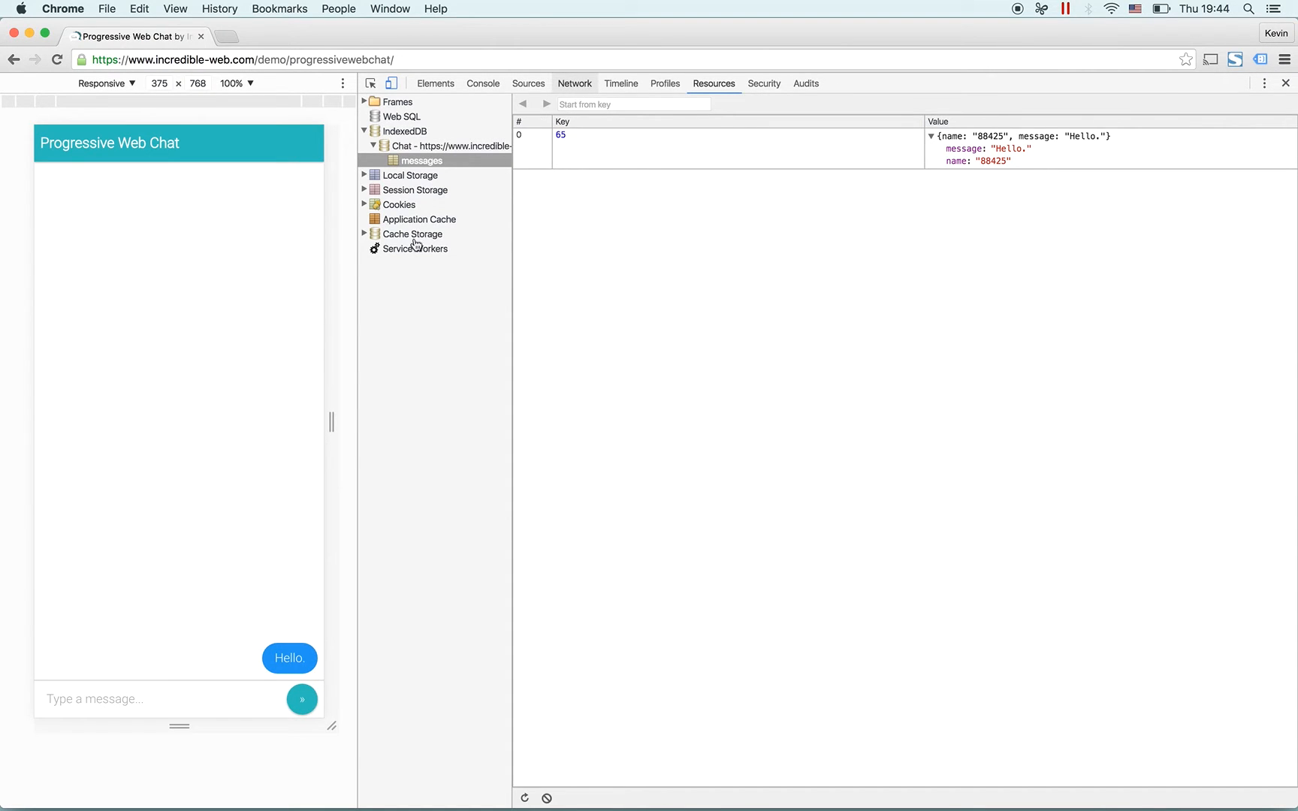
# - Return to the Network panel and type the second message, 'Hi it's Kevin'
pyautogui.click(573, 83)
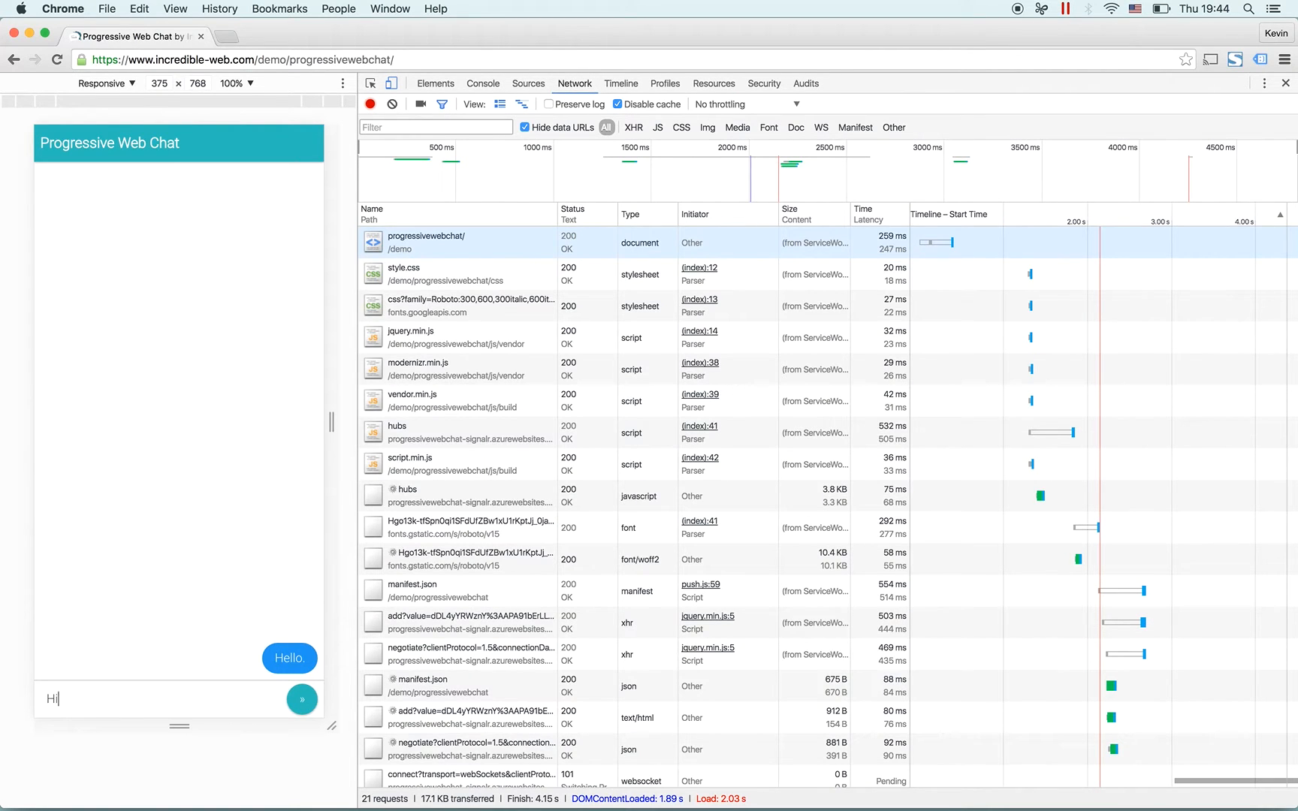
pyautogui.write('it')
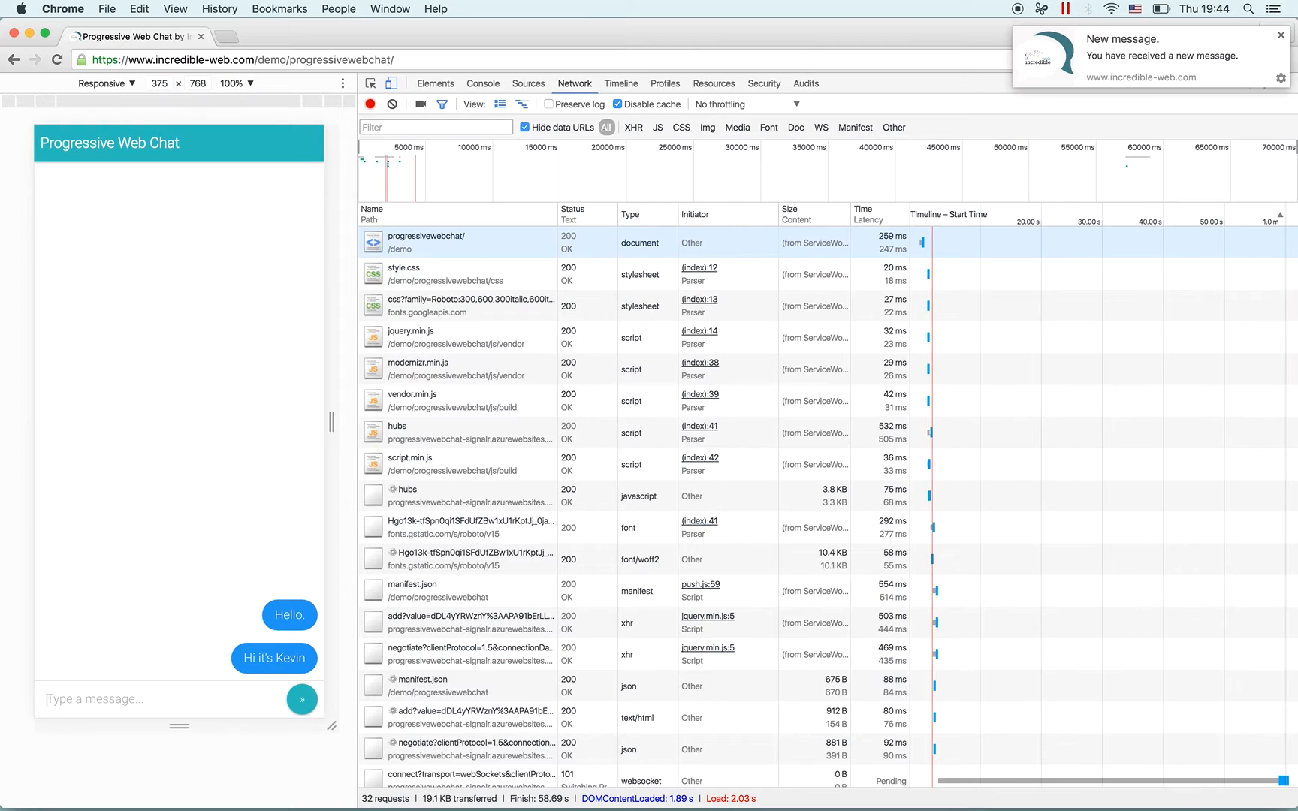
pyautogui.moveTo(474, 574)
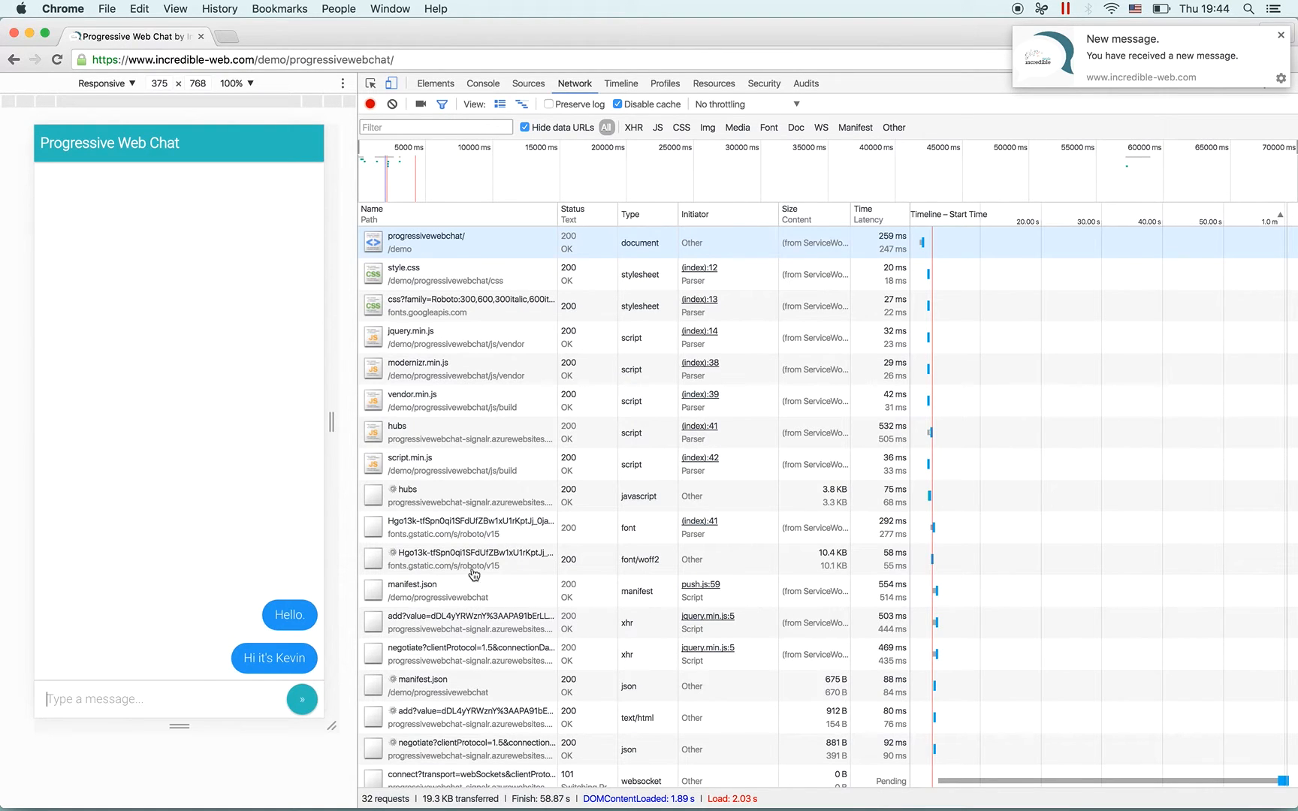
pyautogui.moveTo(826, 471)
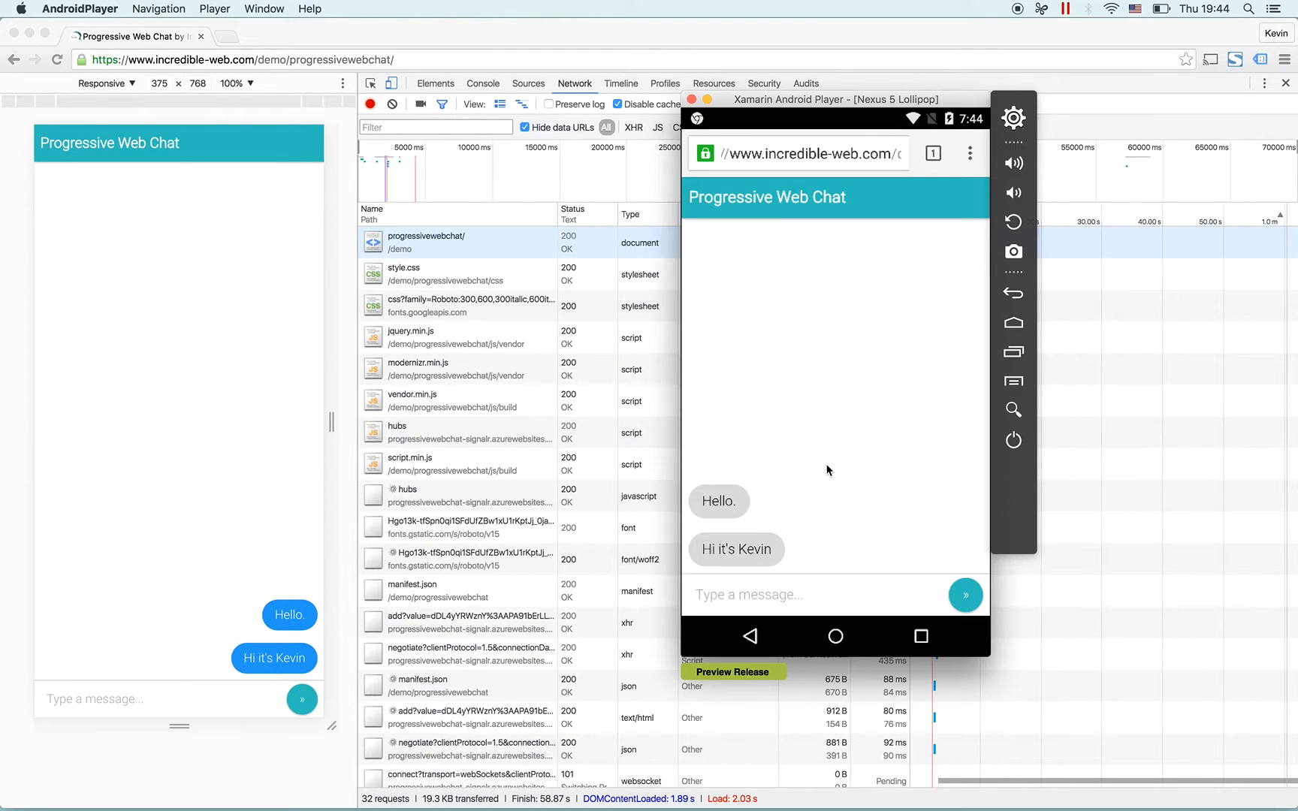
pyautogui.moveTo(812, 589)
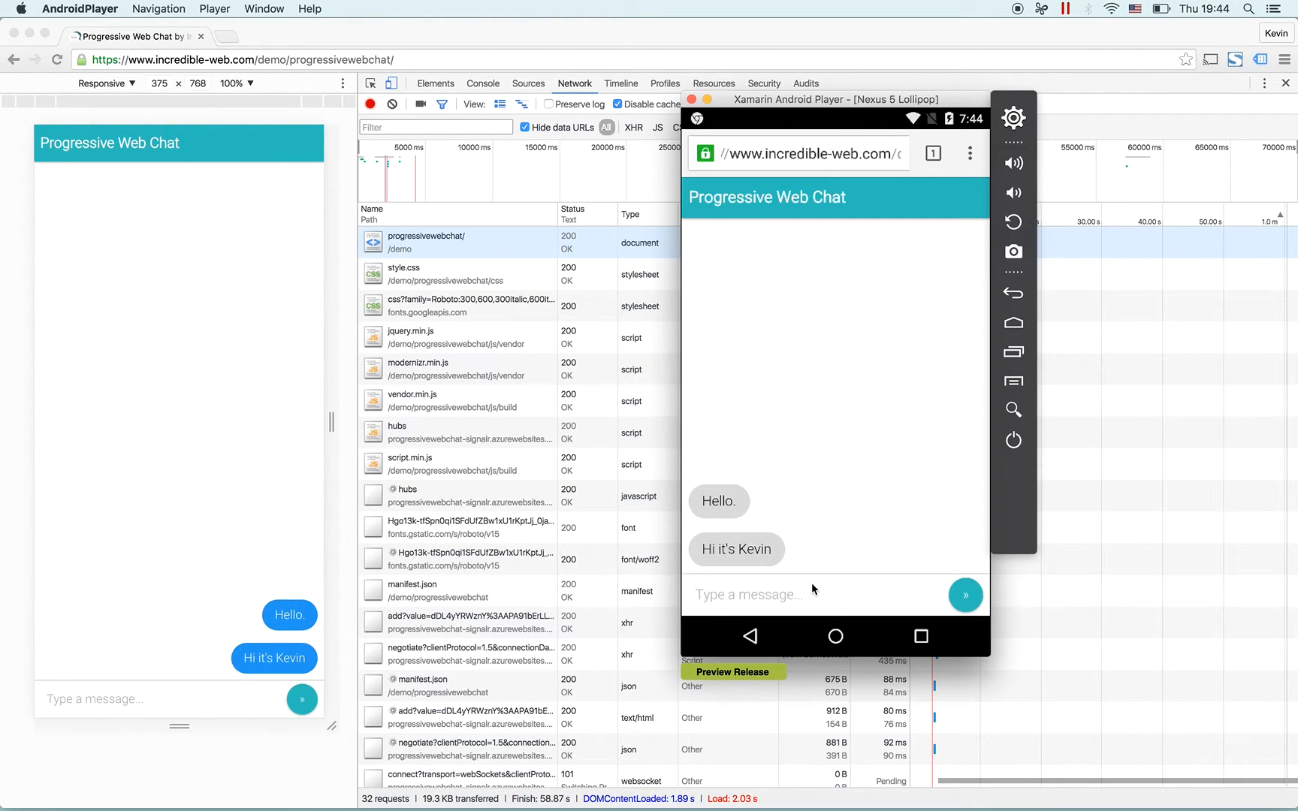
# - Send 'Hello' from the phone's chat so it reaches the desktop chat
pyautogui.click(828, 594)
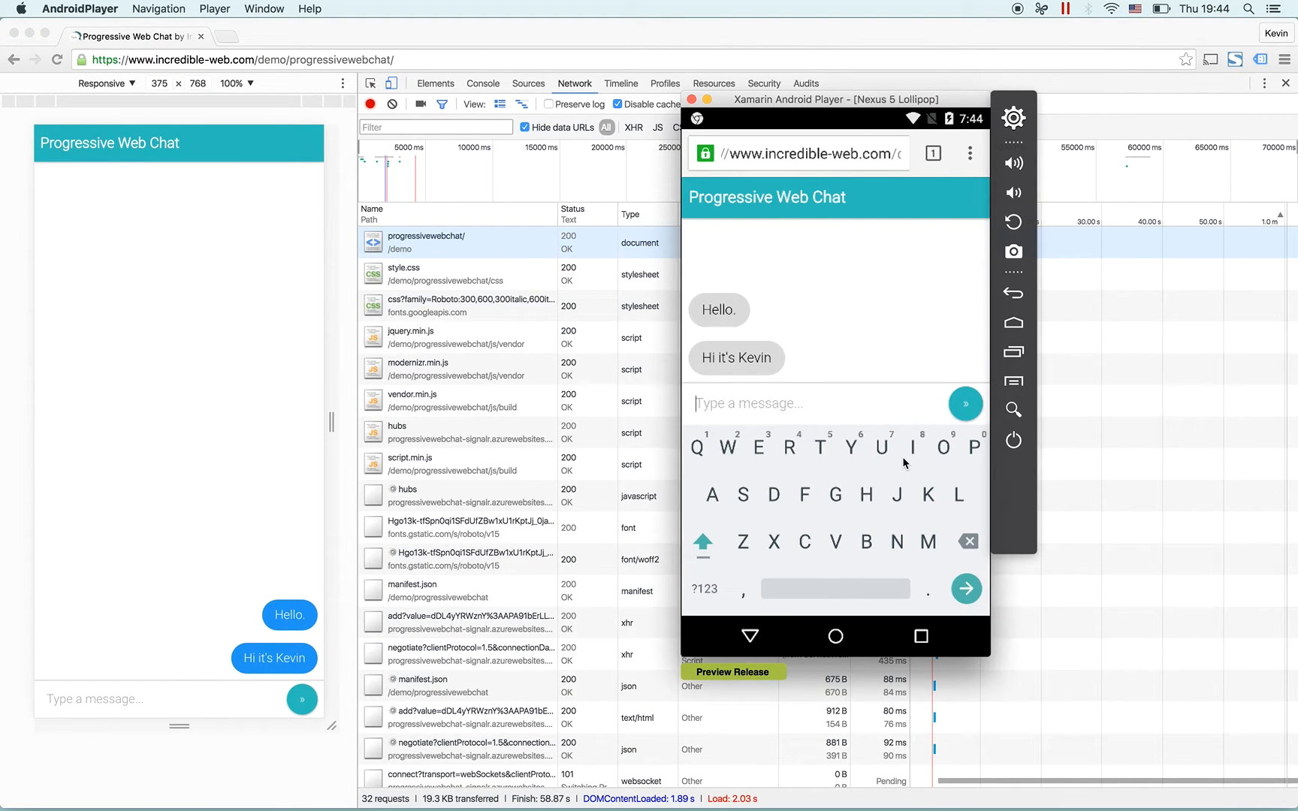
pyautogui.click(702, 543)
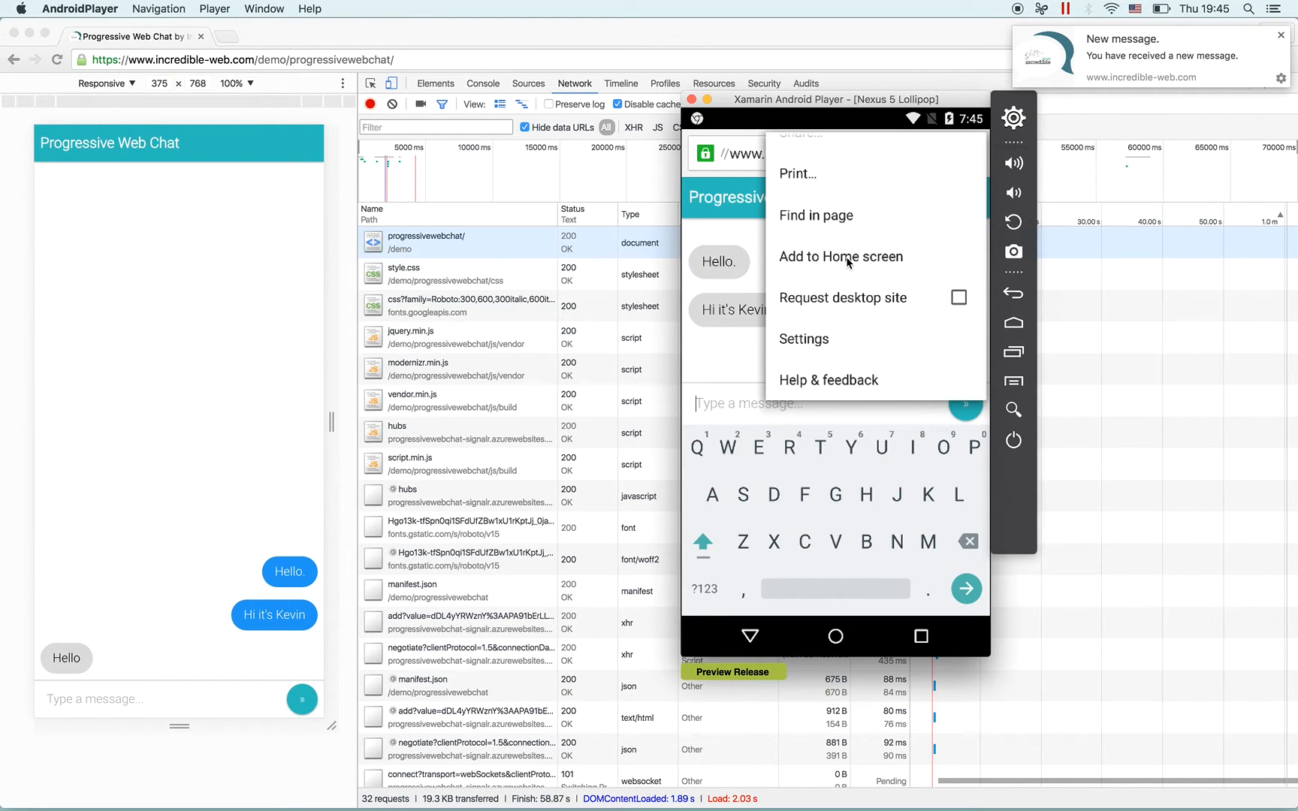
# - Add Progressive Web Chat to the phone's home screen and confirm with ADD
pyautogui.click(839, 257)
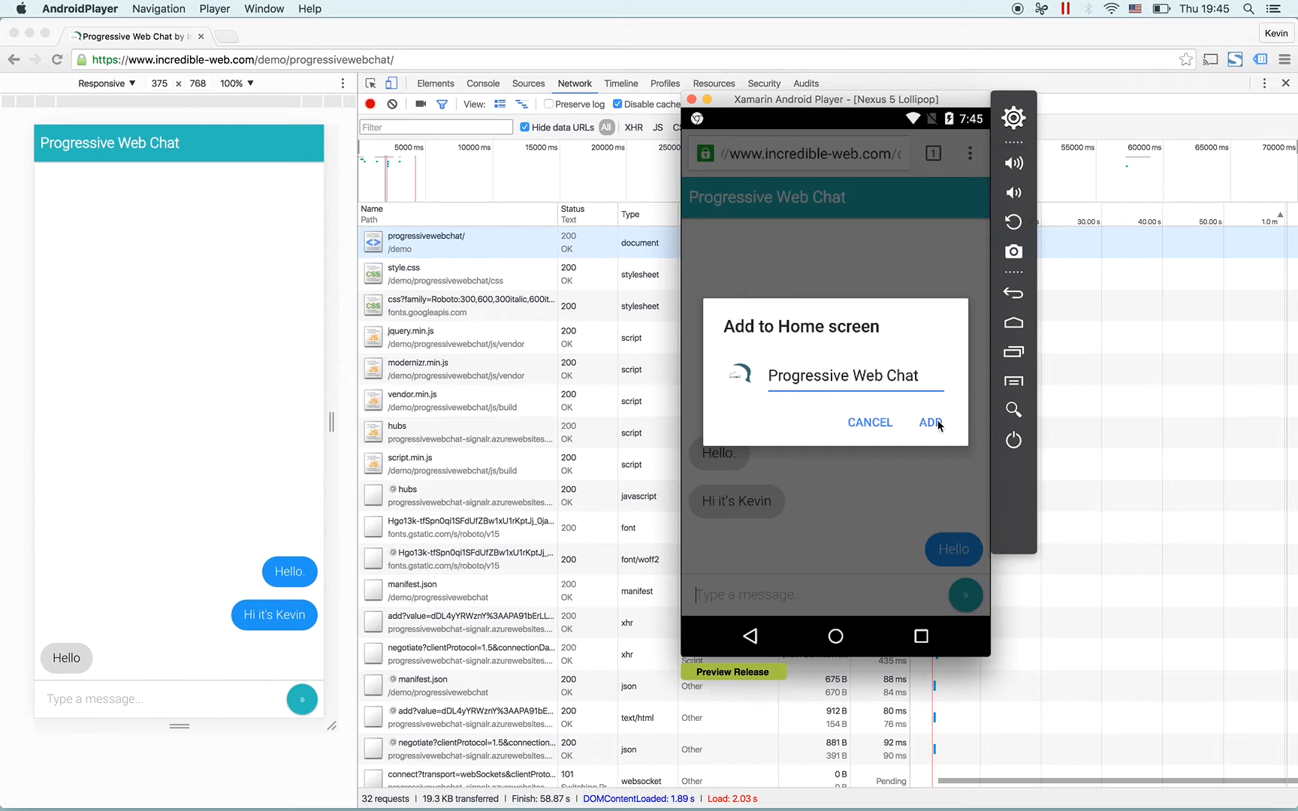
pyautogui.click(930, 422)
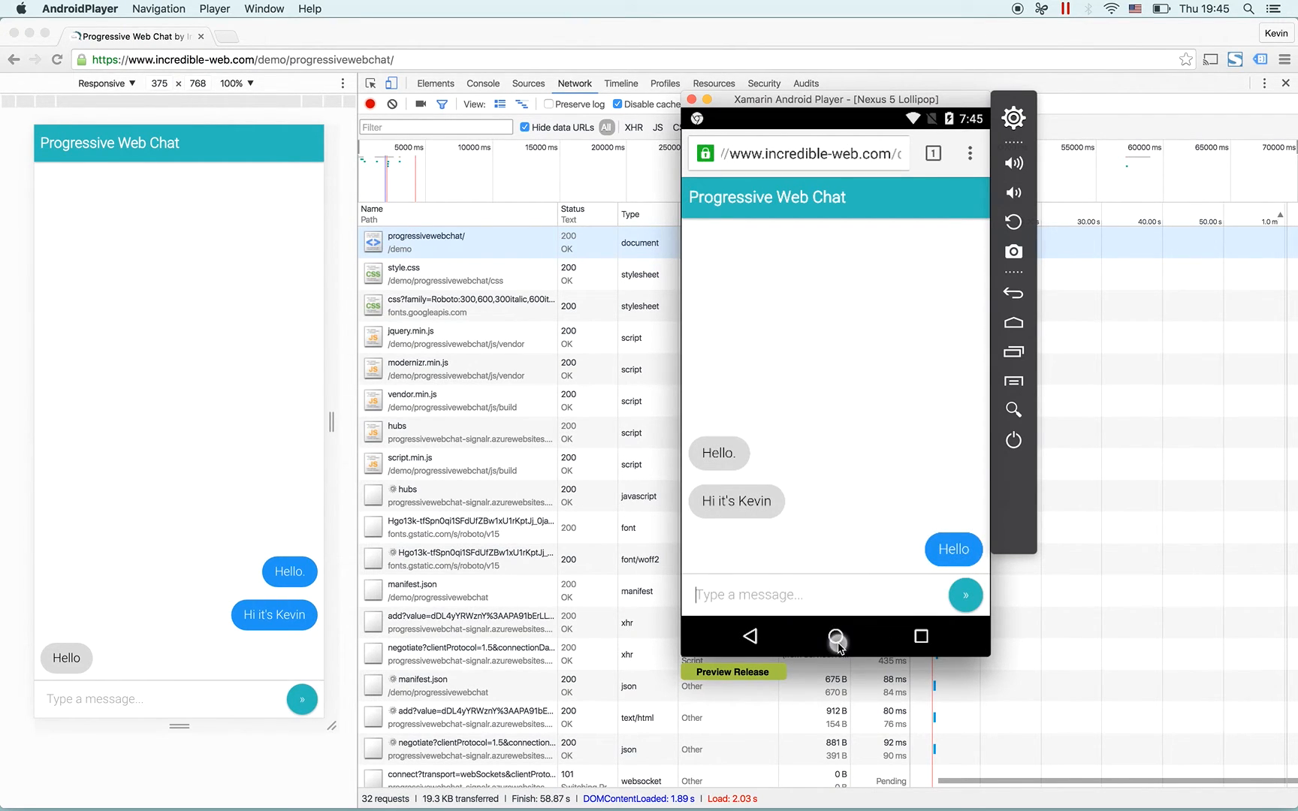
# - Go home and launch Progressive Web Chat from its new shortcut icon
pyautogui.click(835, 636)
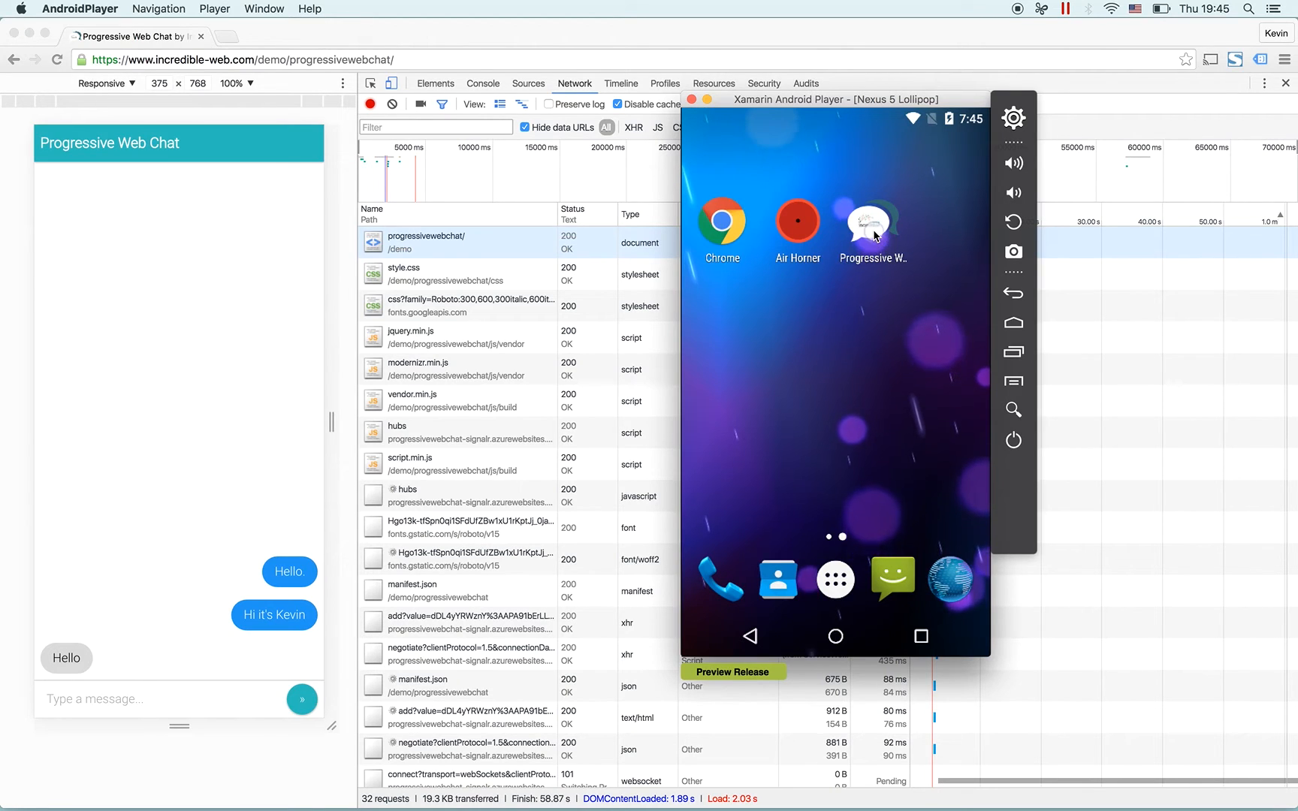
pyautogui.click(870, 227)
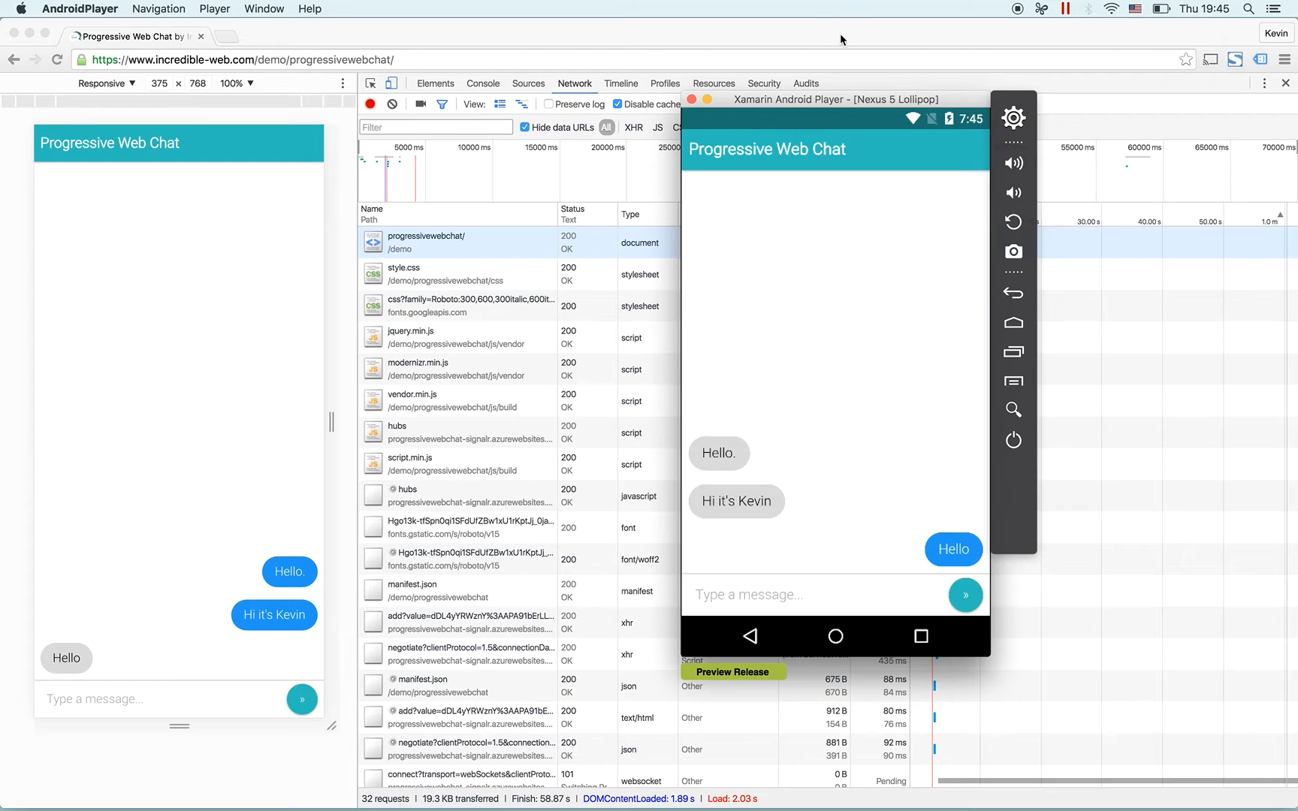
# - Drag on the Progressive Web Chat screen toward its 'Type a message...' field
pyautogui.moveTo(828, 112); pyautogui.dragTo(828, 208)
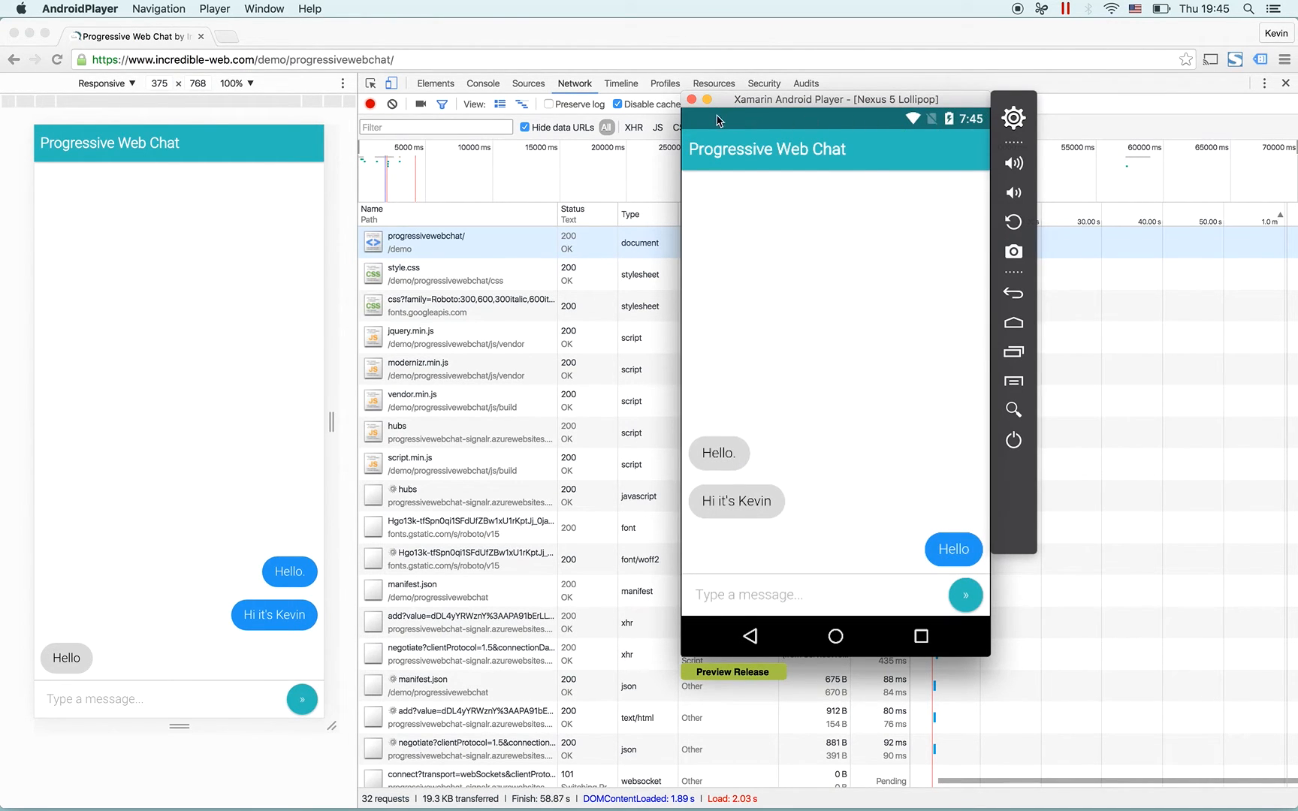
pyautogui.moveTo(985, 121)
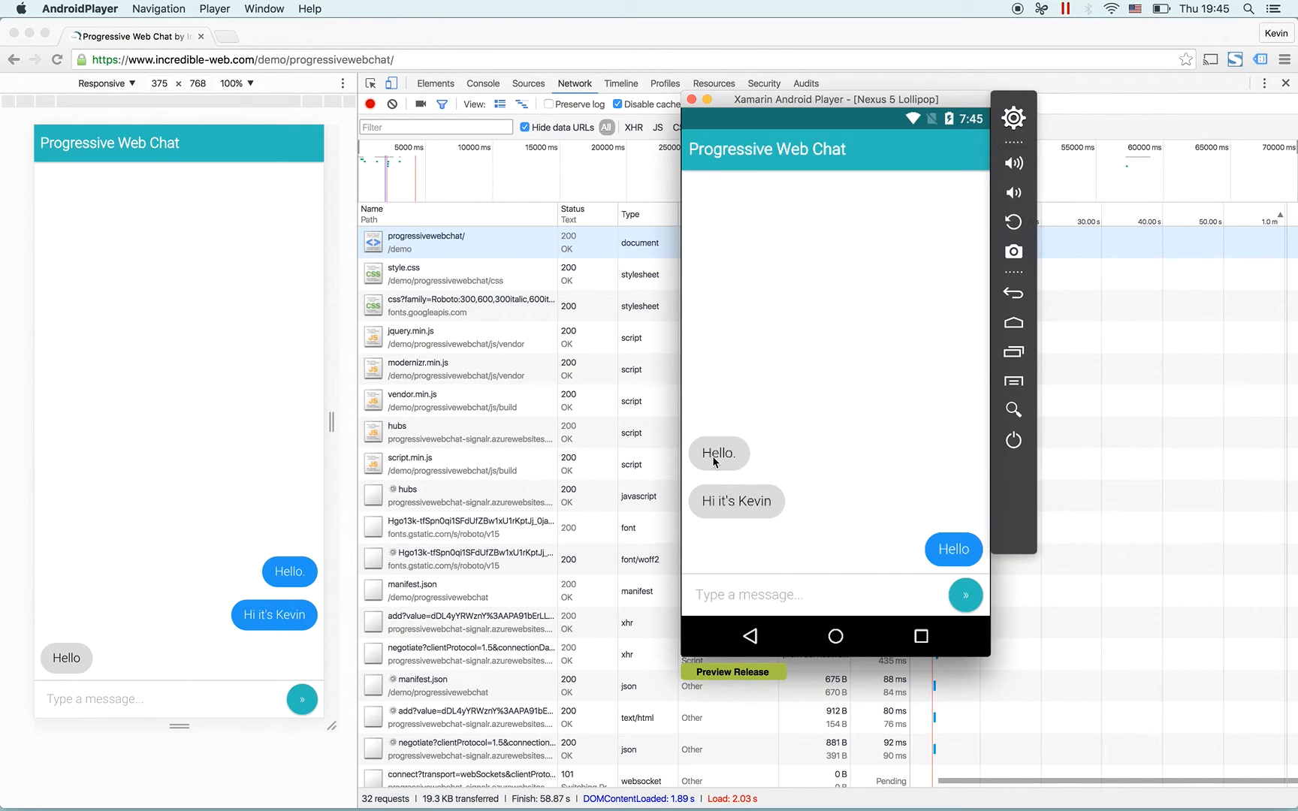
pyautogui.moveTo(739, 478)
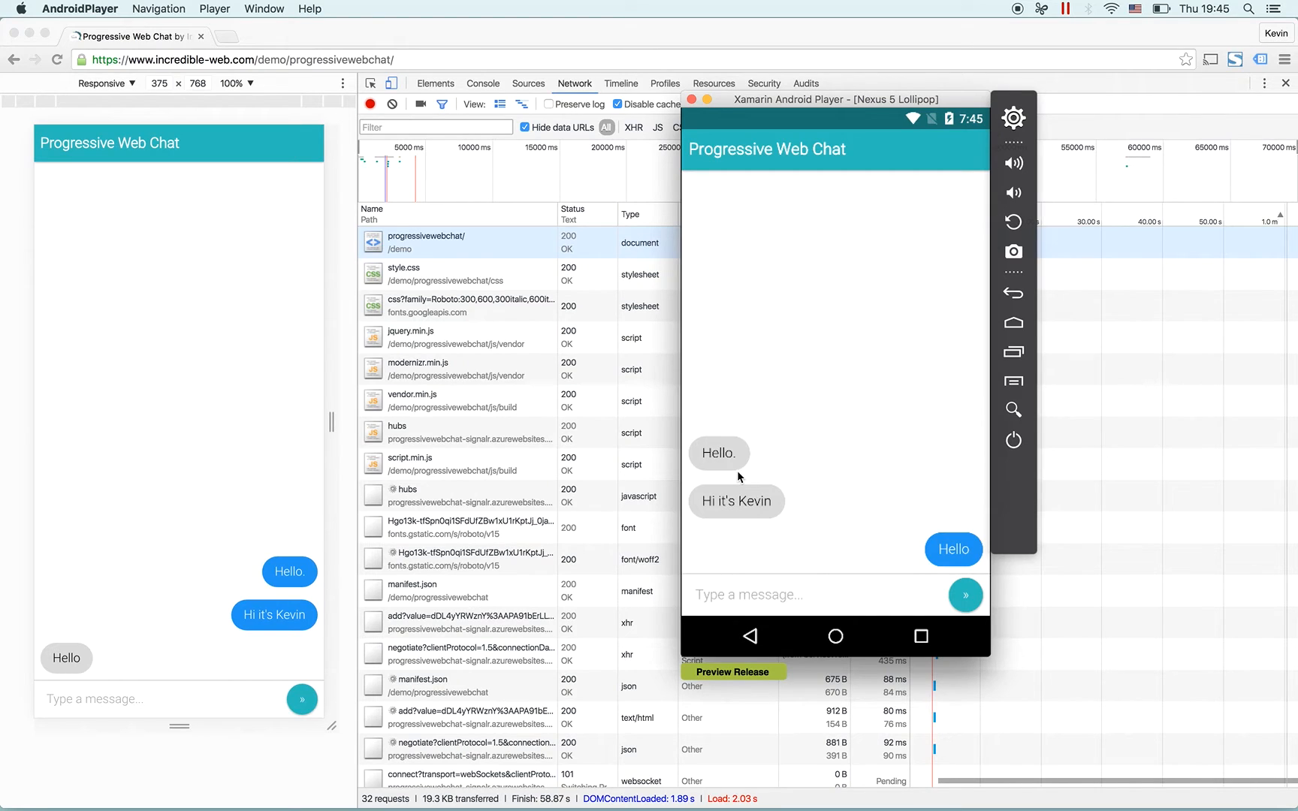
pyautogui.moveTo(771, 500)
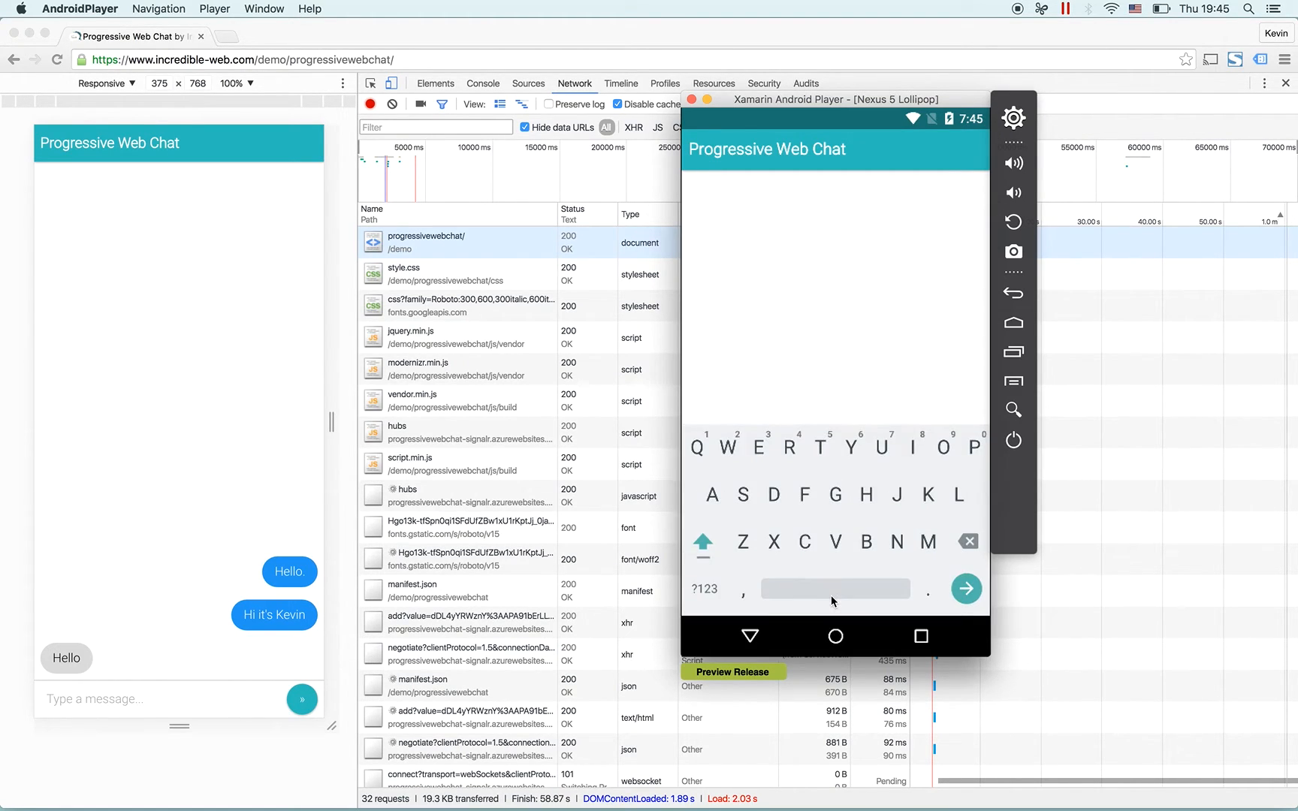
# - Write the reply 'Hi, it's John' in the phone's chat message field
pyautogui.click(965, 589)
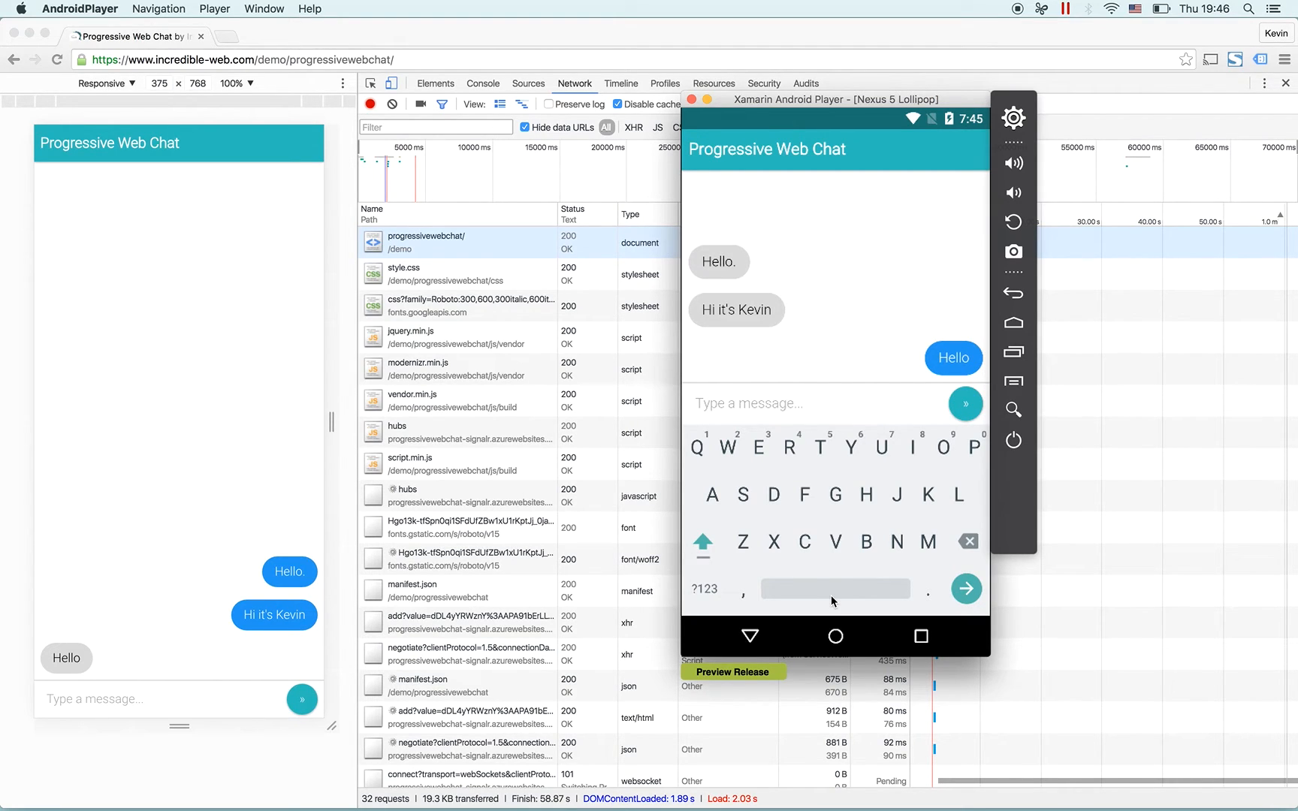
pyautogui.write("Hi, it's John")
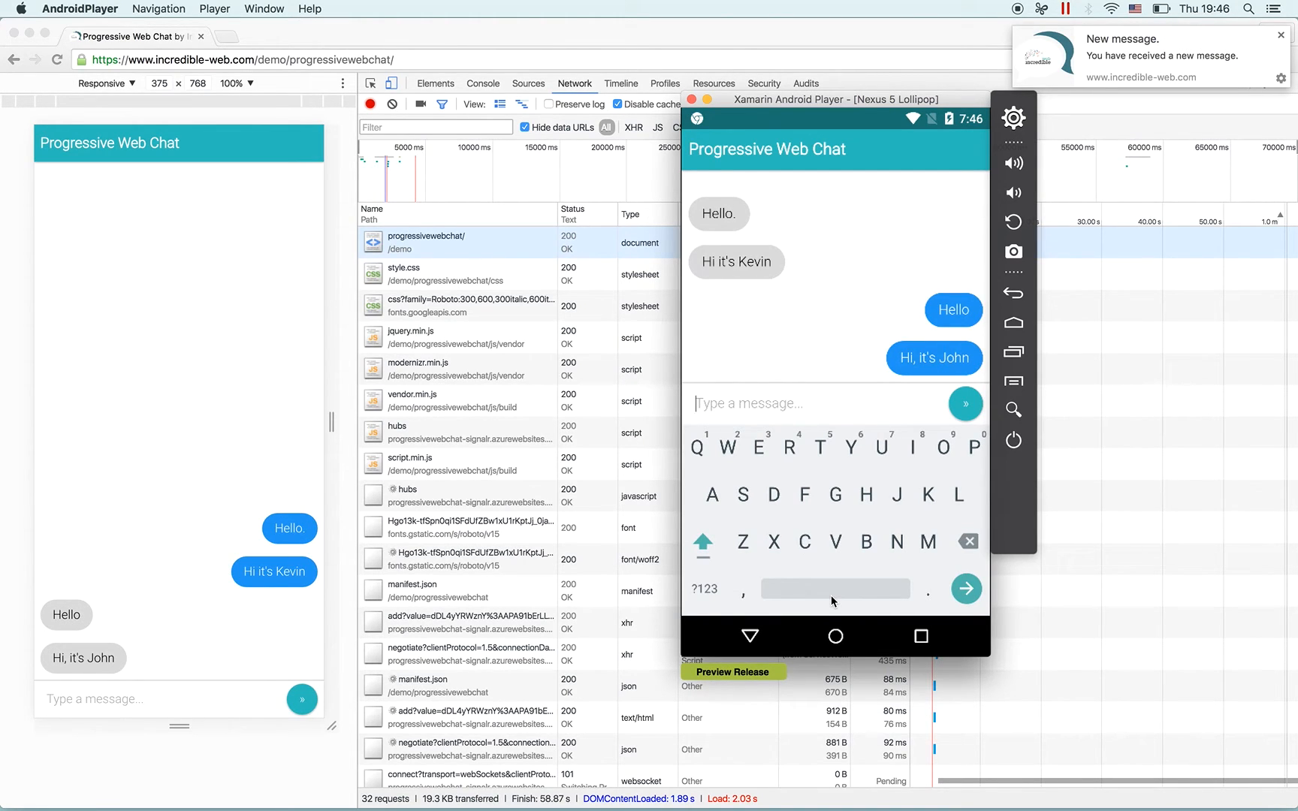
pyautogui.moveTo(824, 132)
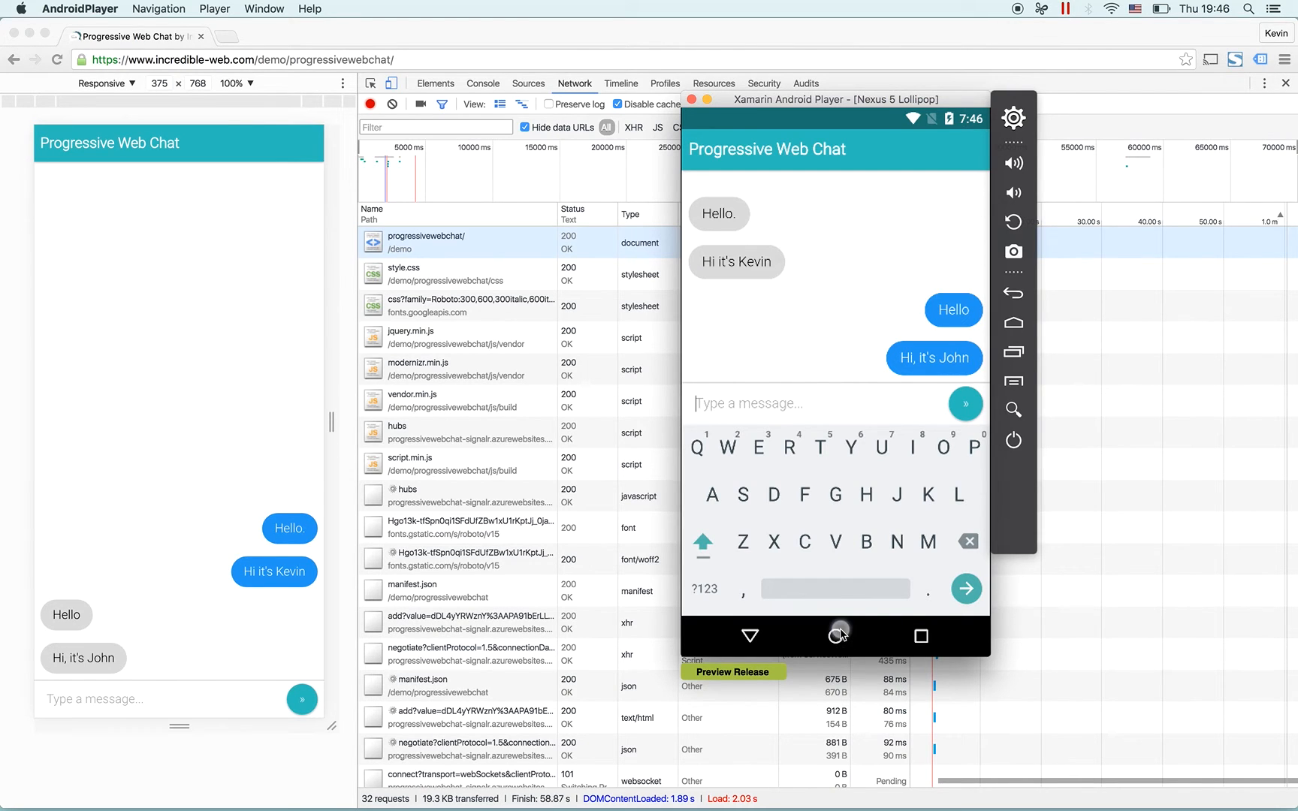
# - Press Home to leave Progressive Web Chat for the Android home screen
pyautogui.click(835, 635)
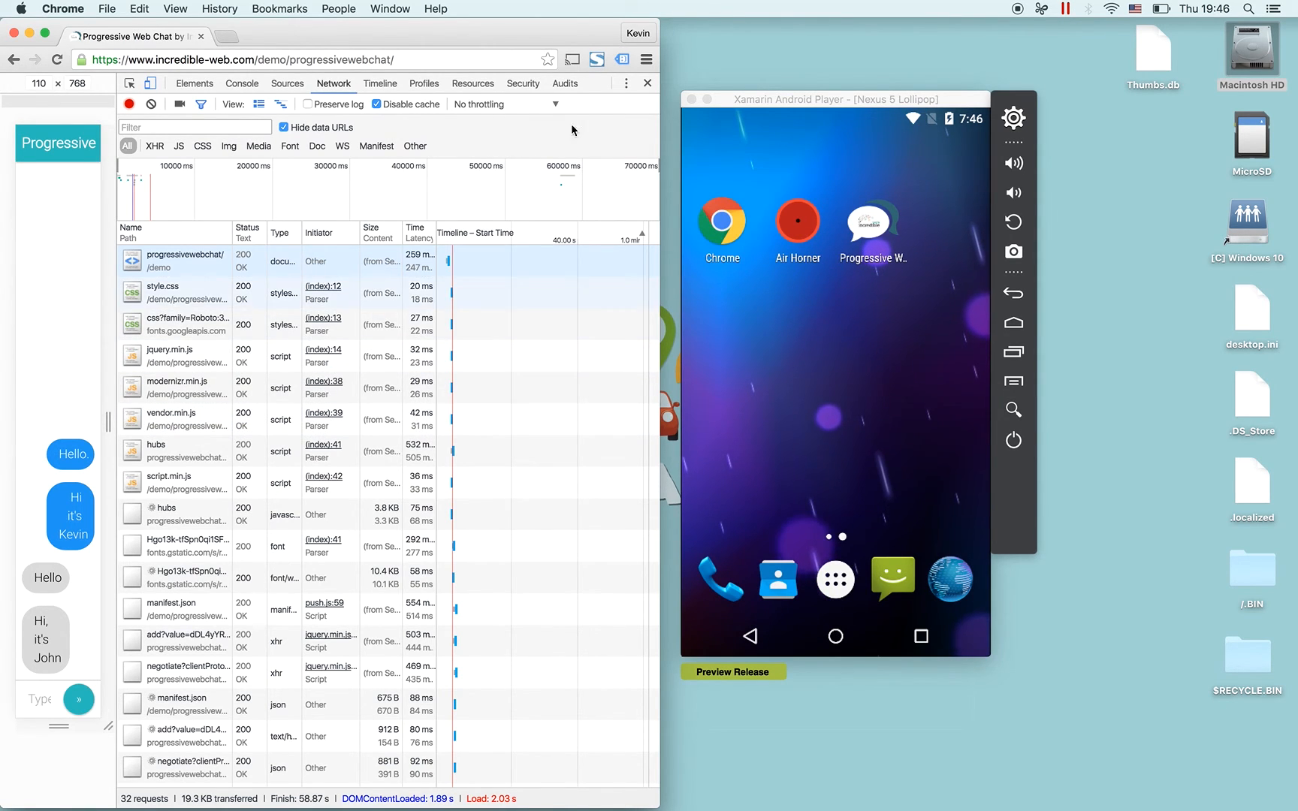
# - Send 'Another test message.' from the desktop chat to trigger a phone notification
pyautogui.click(648, 82)
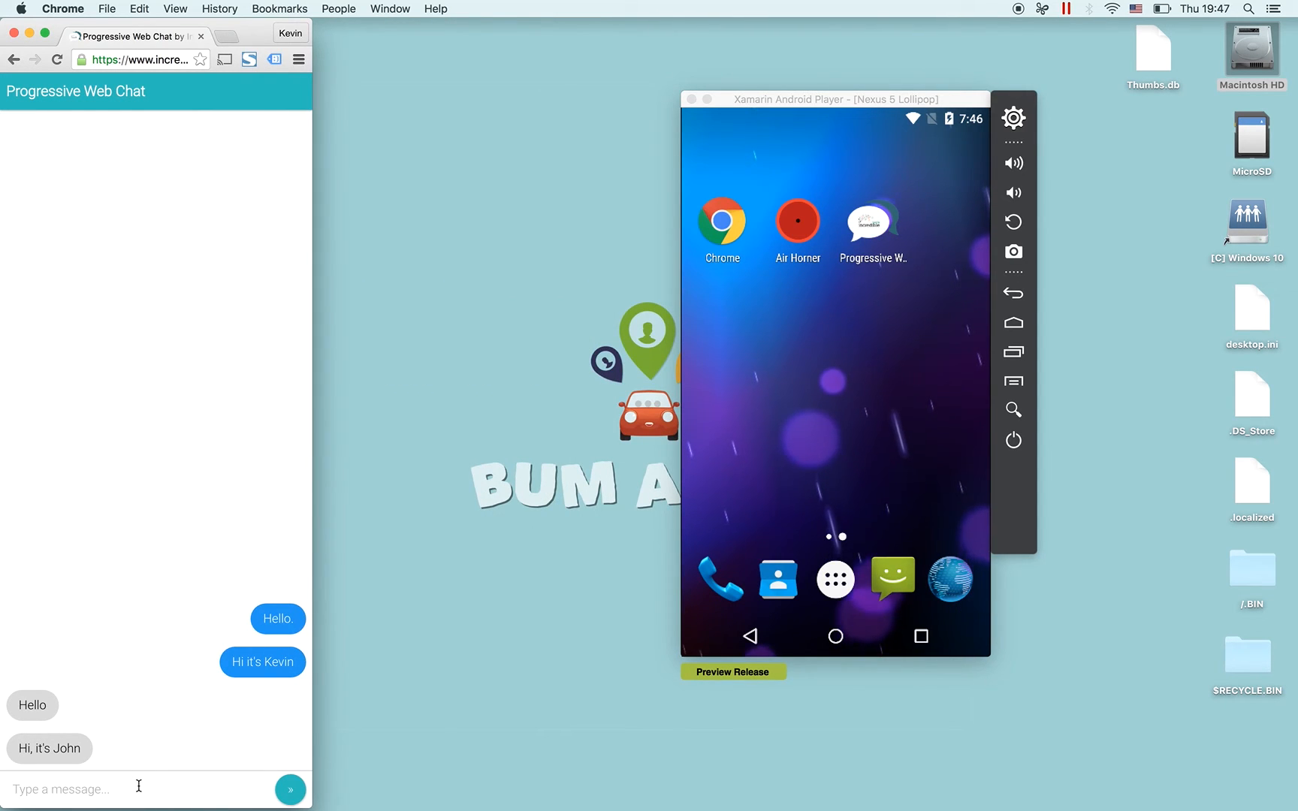
pyautogui.write('Anothe')
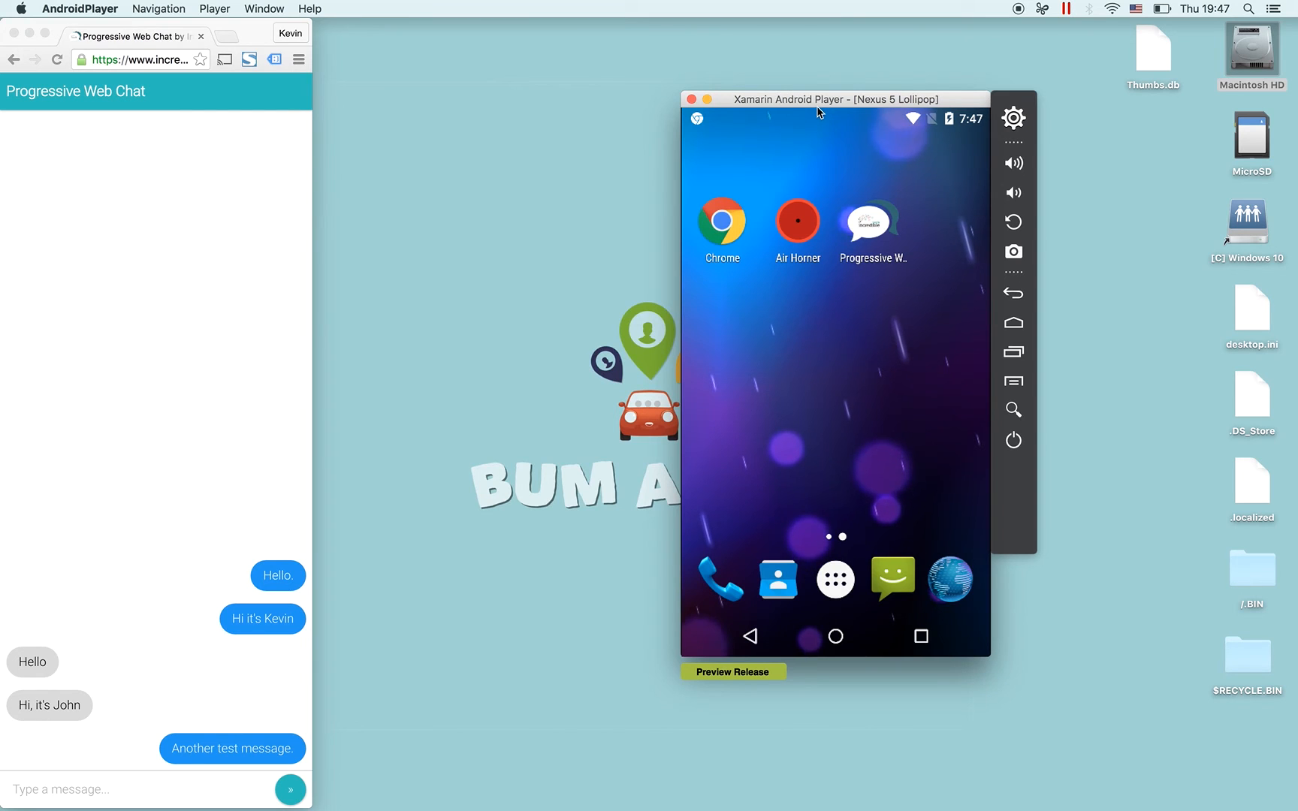
# - View the new-message notification, then launch Progressive Web Chat showing the earlier messages
pyautogui.moveTo(835, 121); pyautogui.dragTo(835, 249)
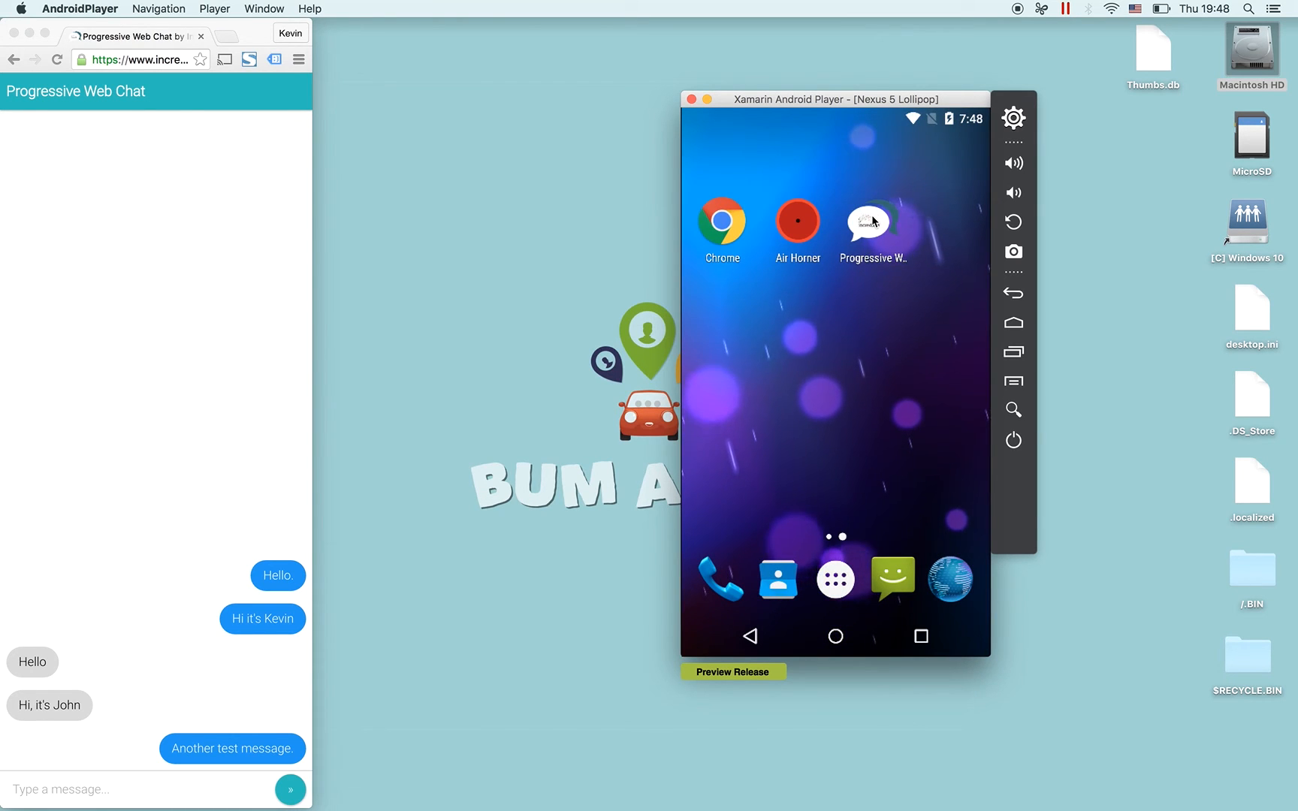
pyautogui.click(868, 223)
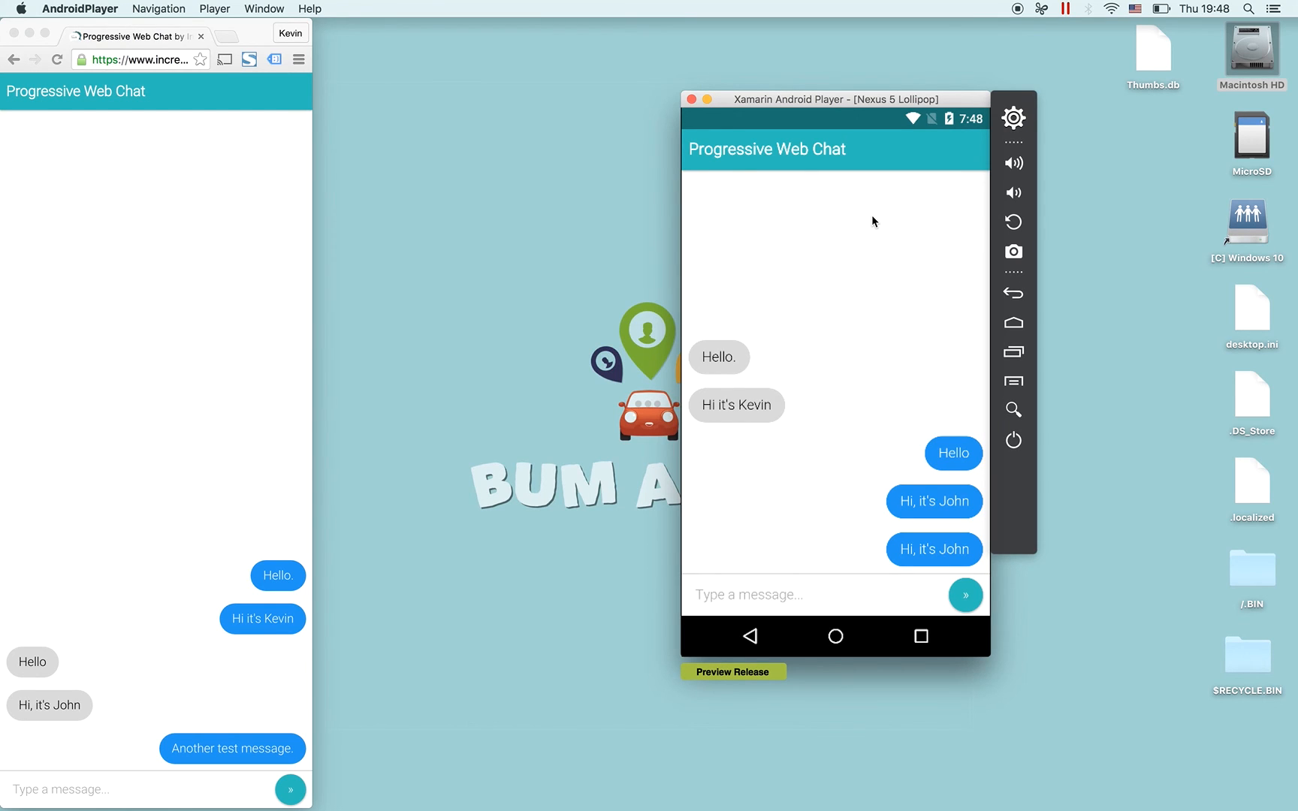
pyautogui.moveTo(859, 162)
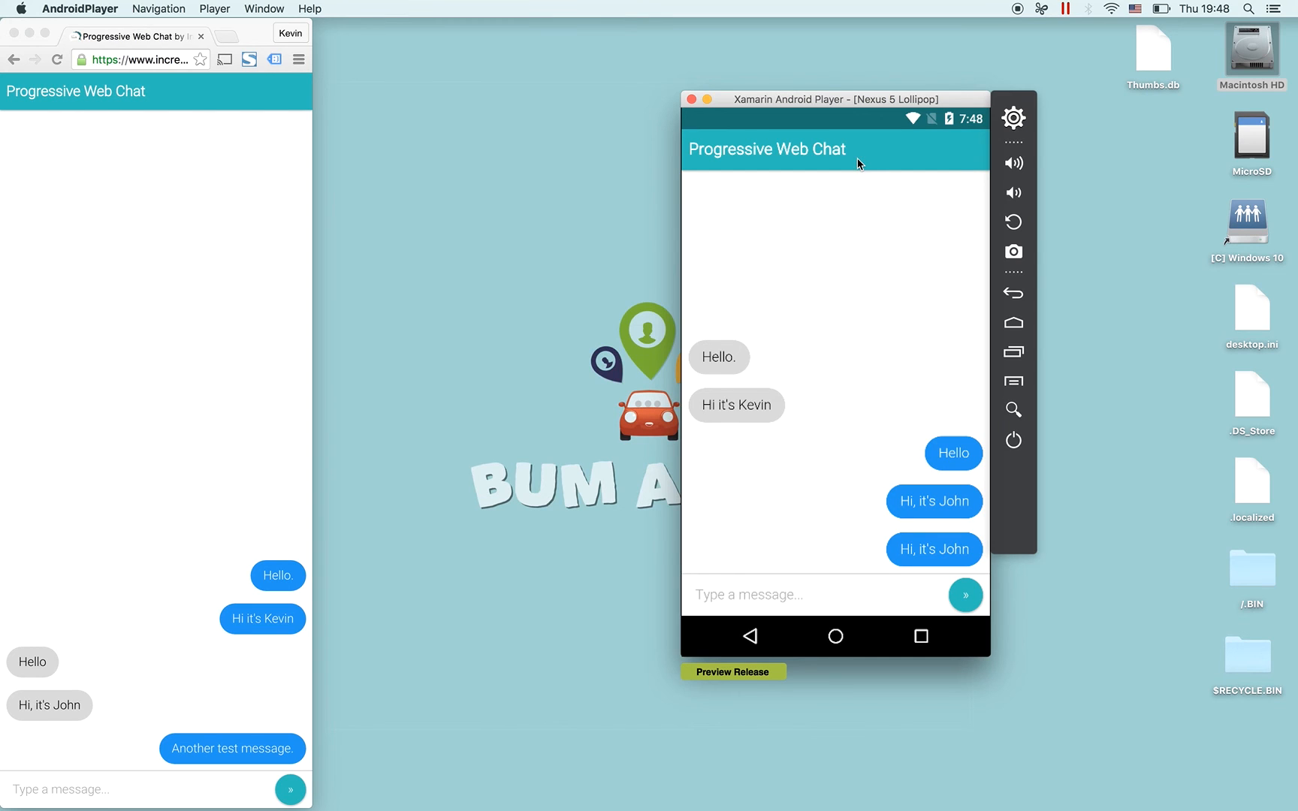
pyautogui.moveTo(846, 118)
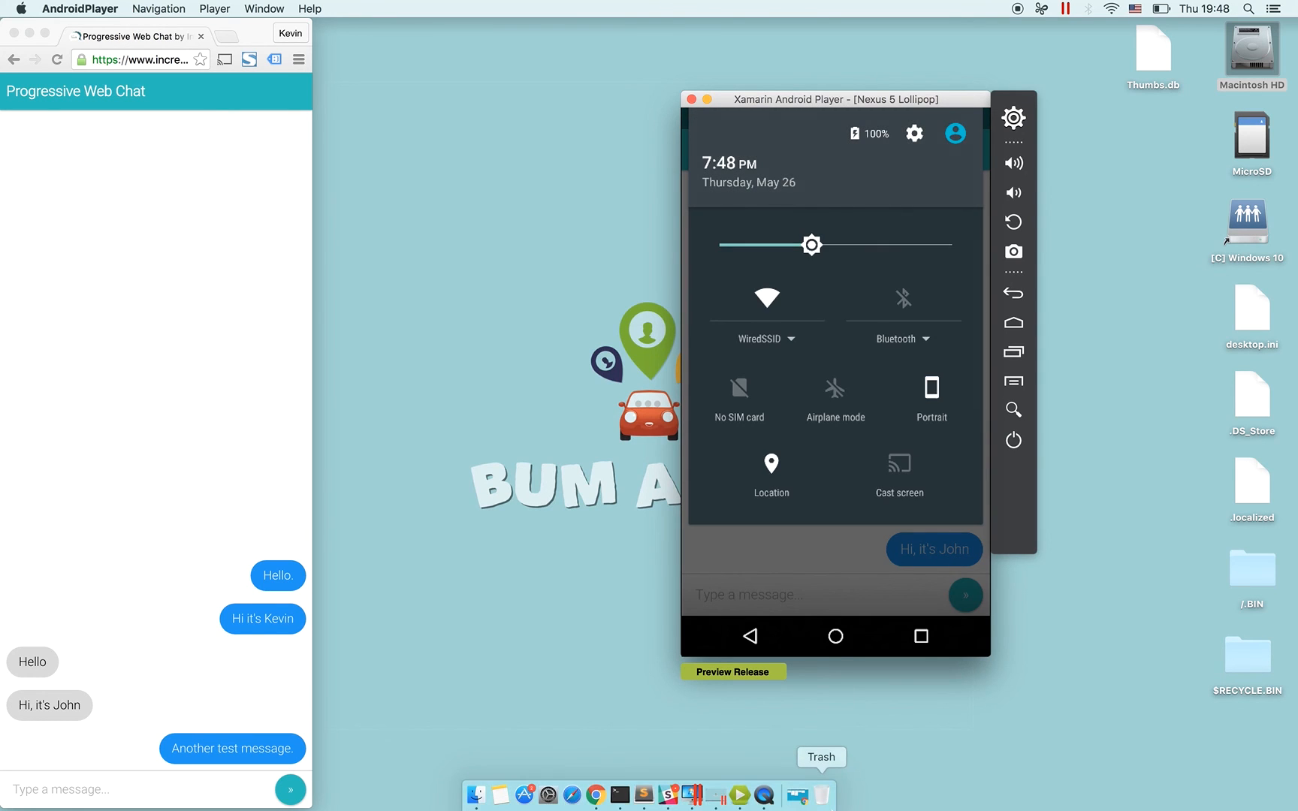
# - Turn off the emulator's Wi-Fi in Quick Settings and go back to the home screen
pyautogui.click(765, 298)
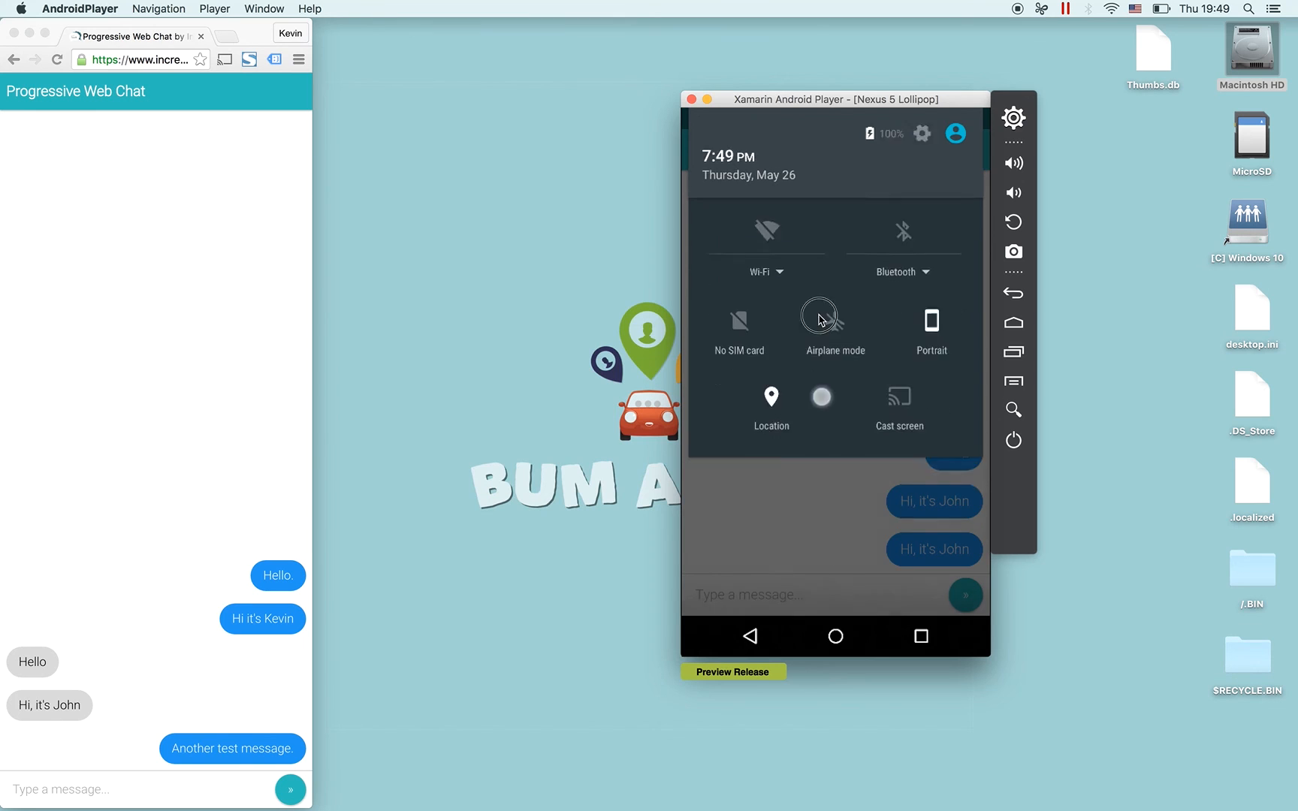
pyautogui.click(835, 636)
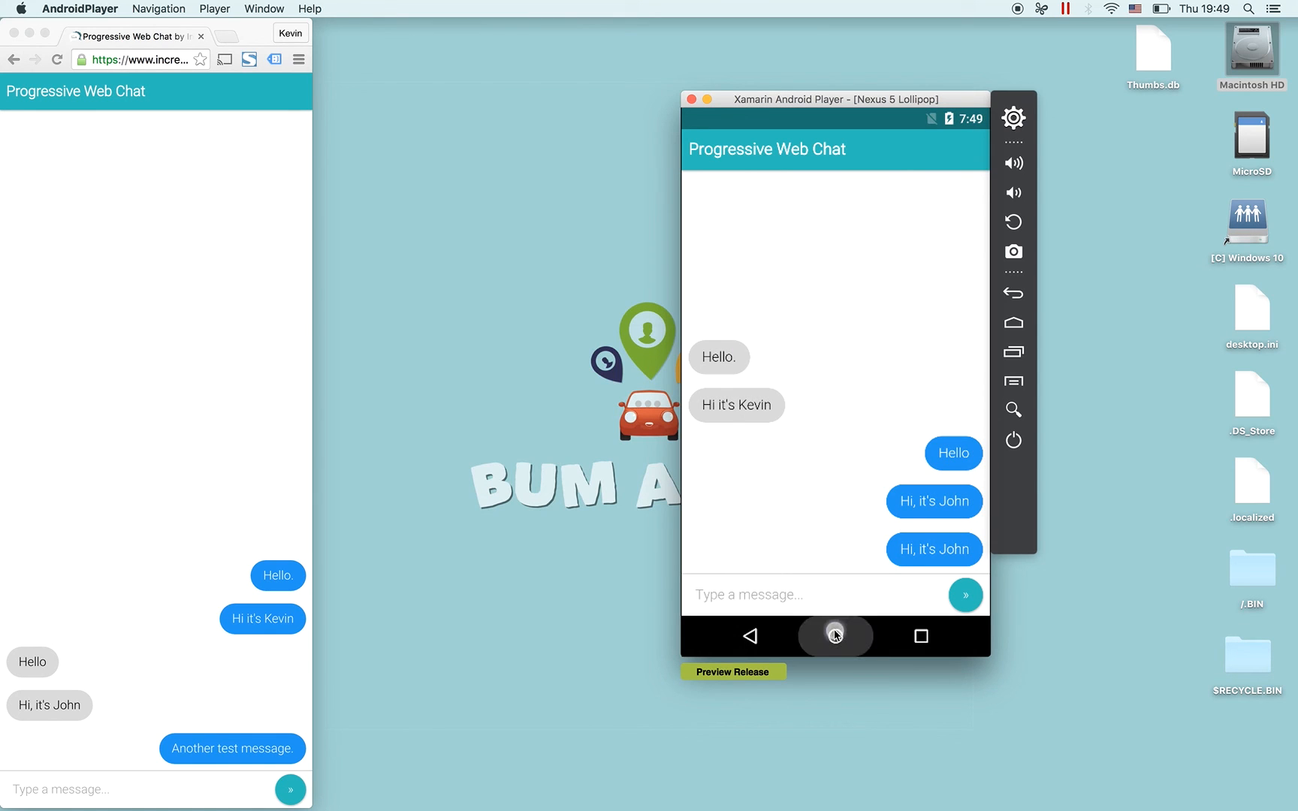
pyautogui.click(835, 636)
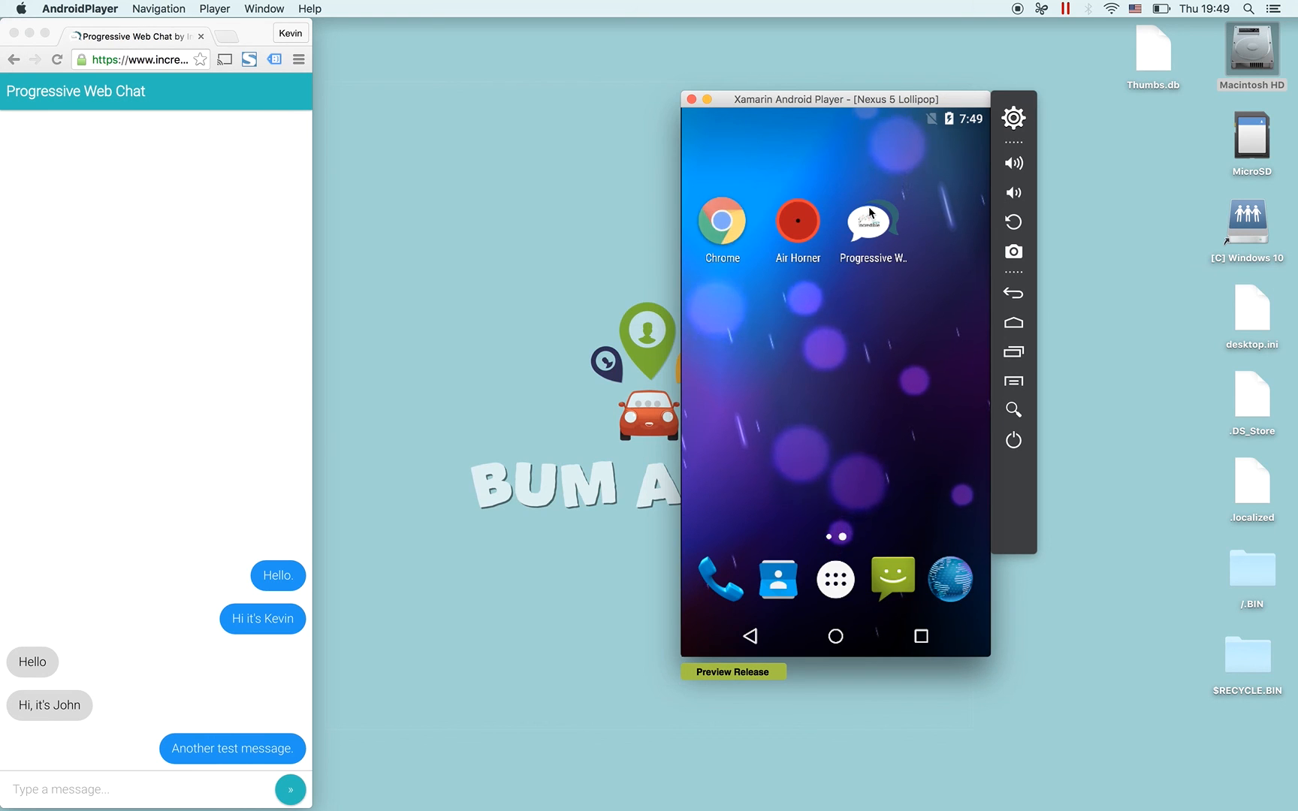
# - Offline, try google.com (fails) and the incredible-web chat URL (loads), then relaunch Progressive Web Chat
pyautogui.click(868, 224)
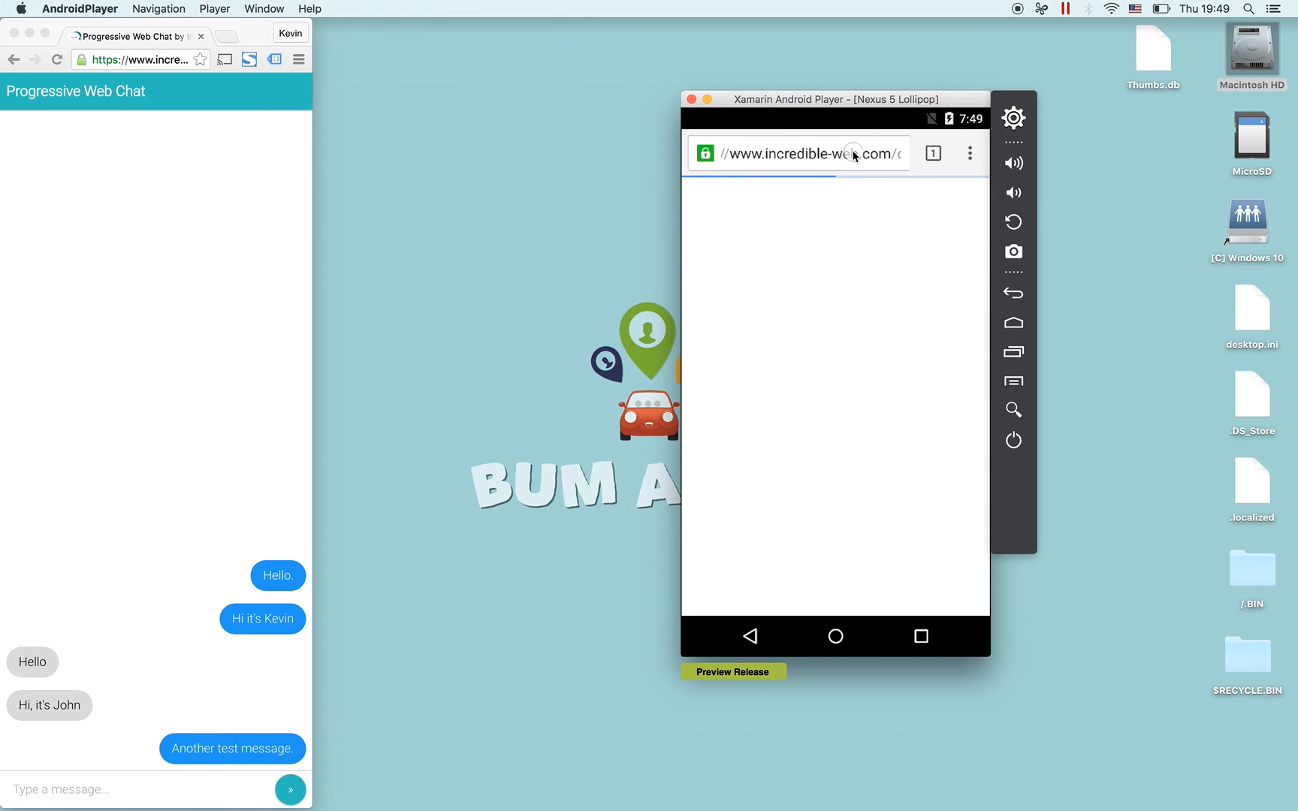
pyautogui.write('google.com')
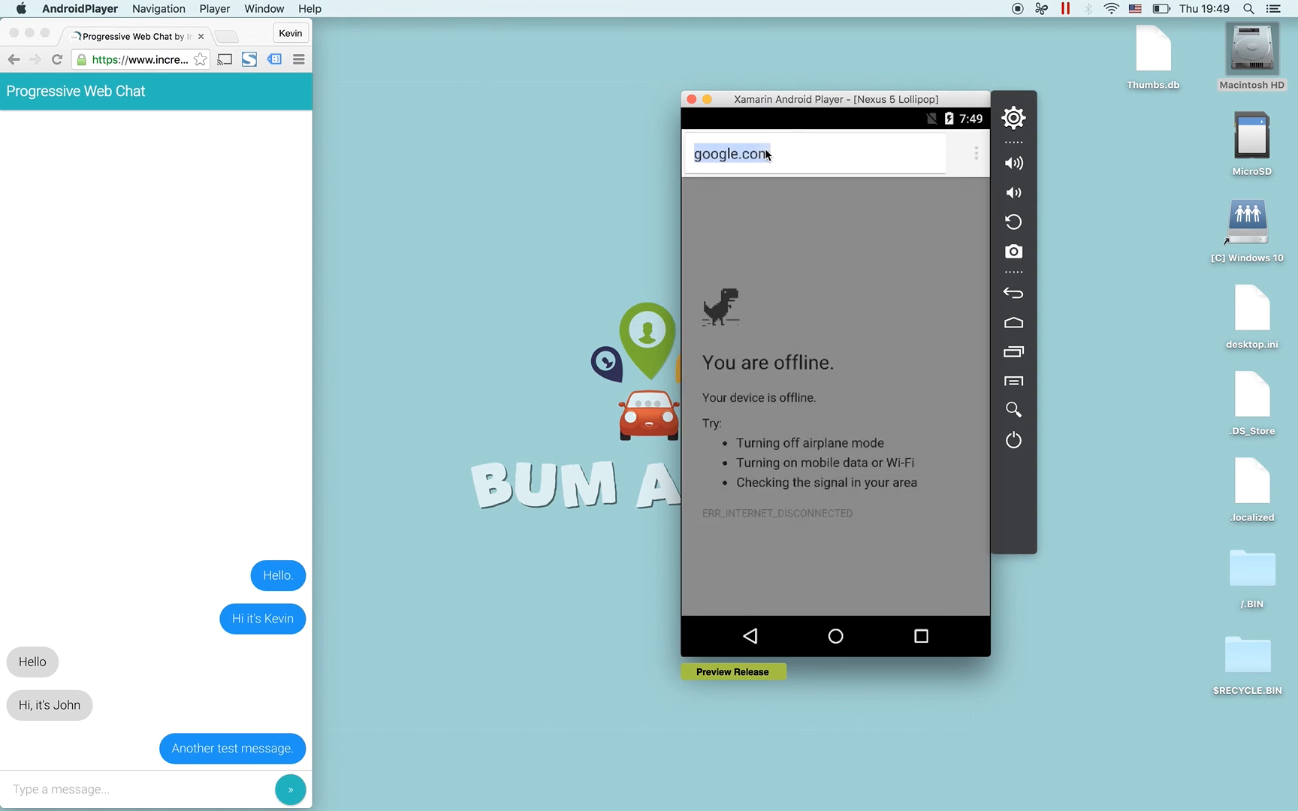
pyautogui.write('incredible-web')
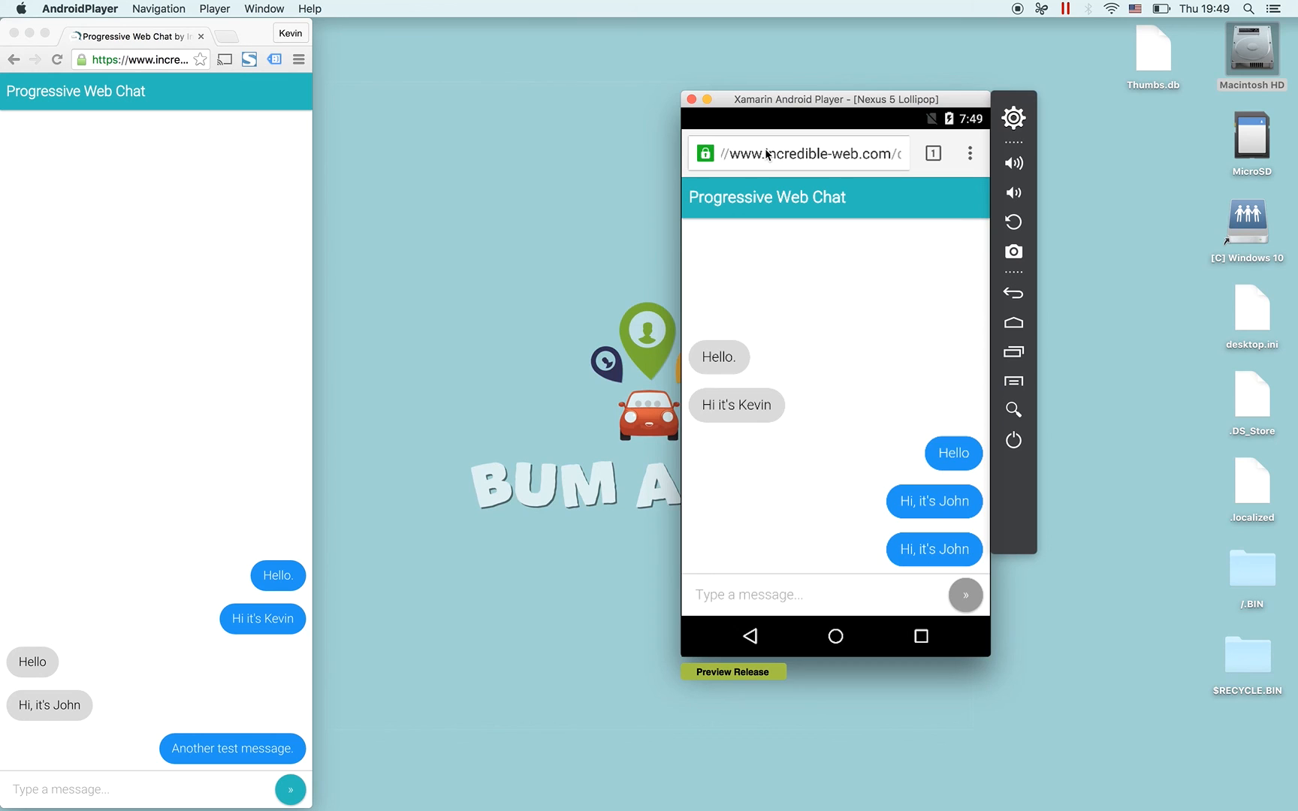
pyautogui.moveTo(744, 716)
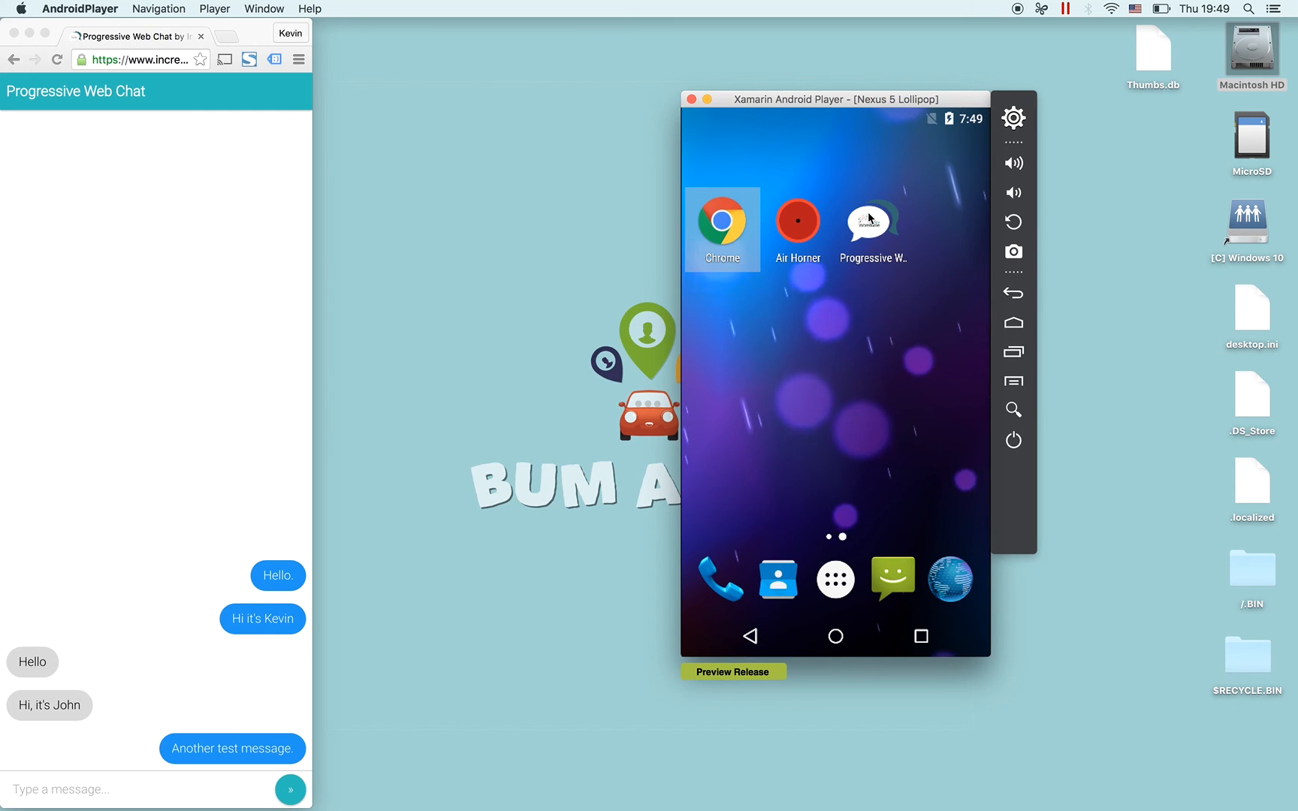
pyautogui.click(871, 222)
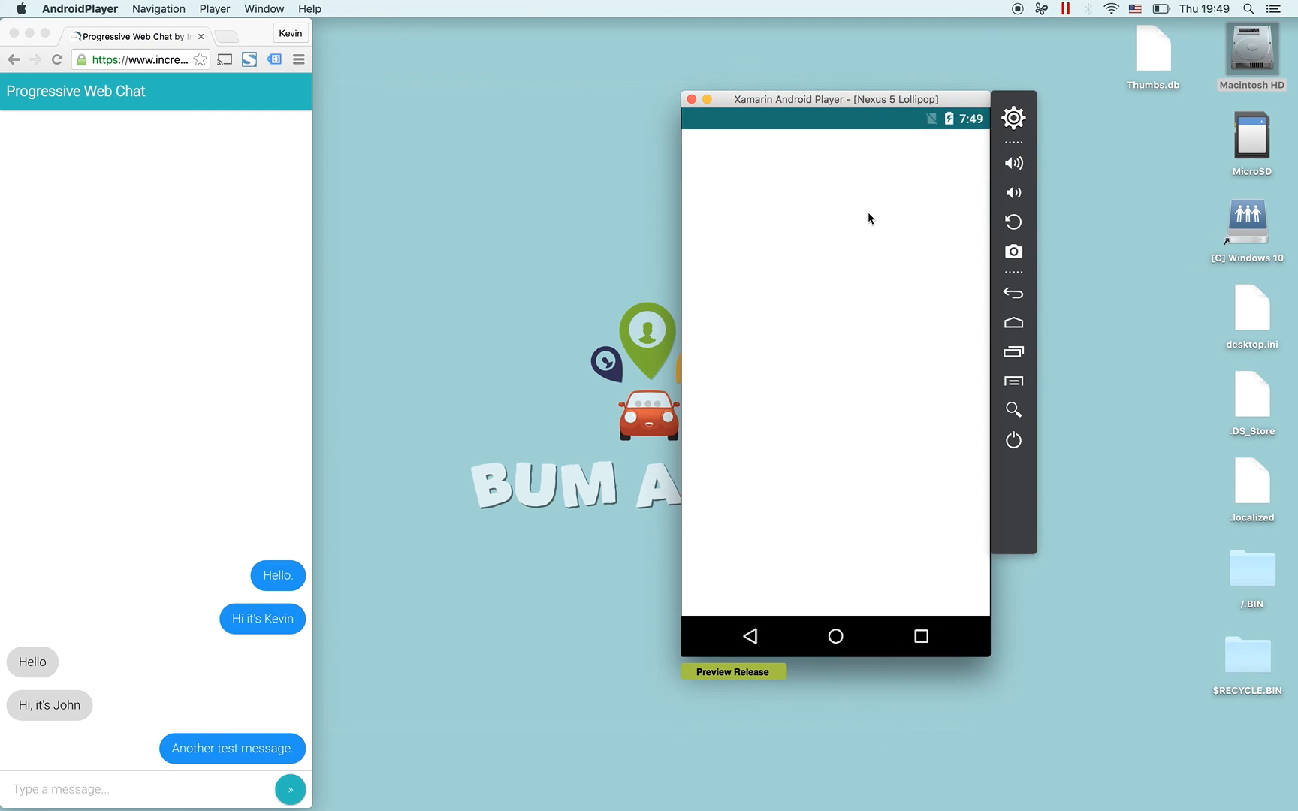